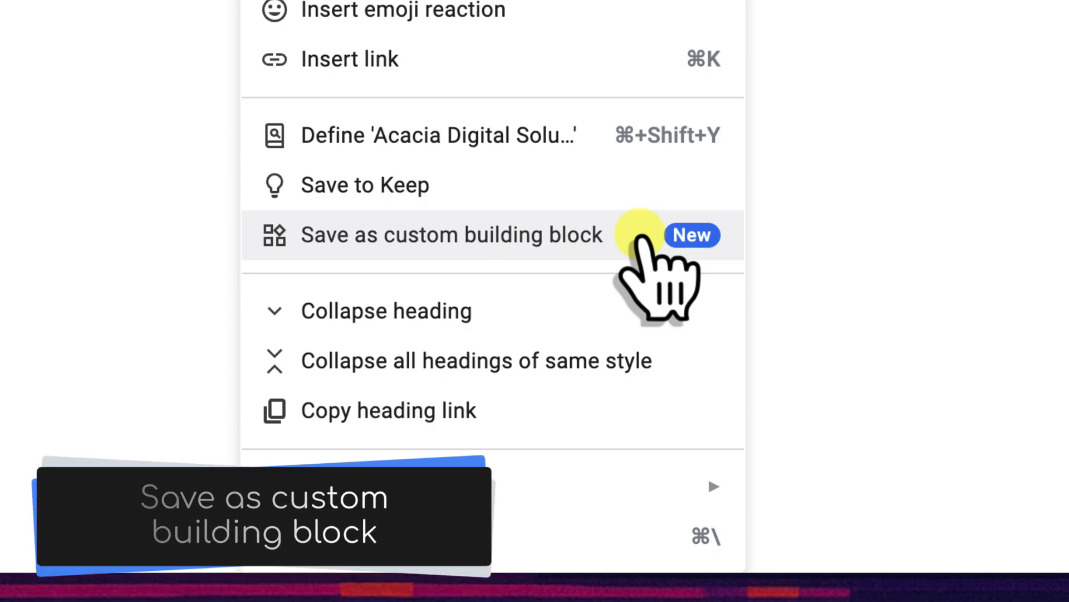
Step: Choose 'Save as custom building block' for the selected company contact details
click(450, 235)
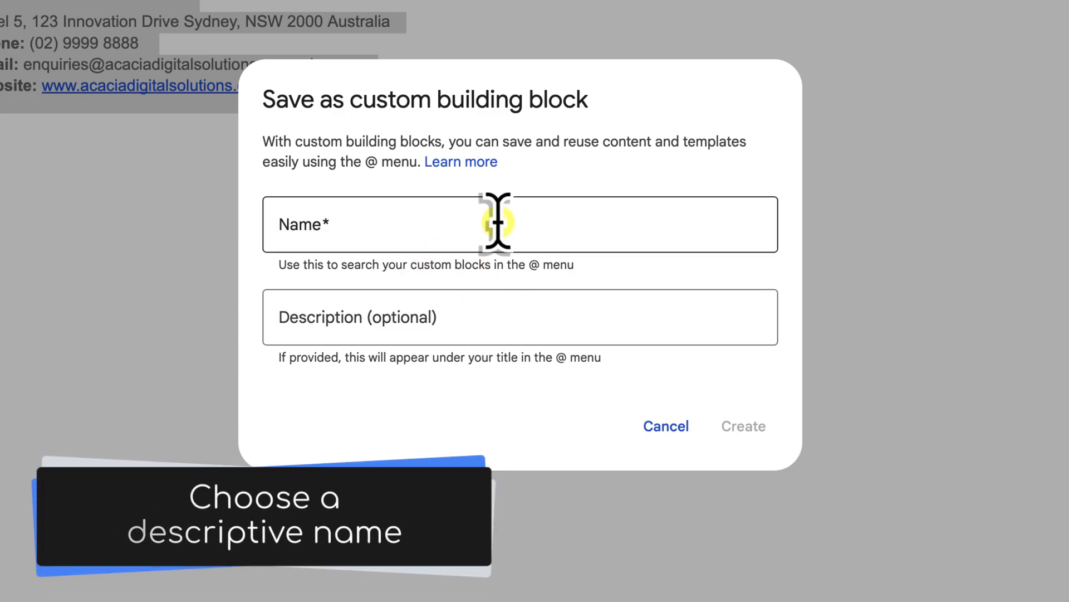
Step: Enter name 'Company Contact Block' and description 'Full company address, main phone, and general enquiries email'
click(496, 224)
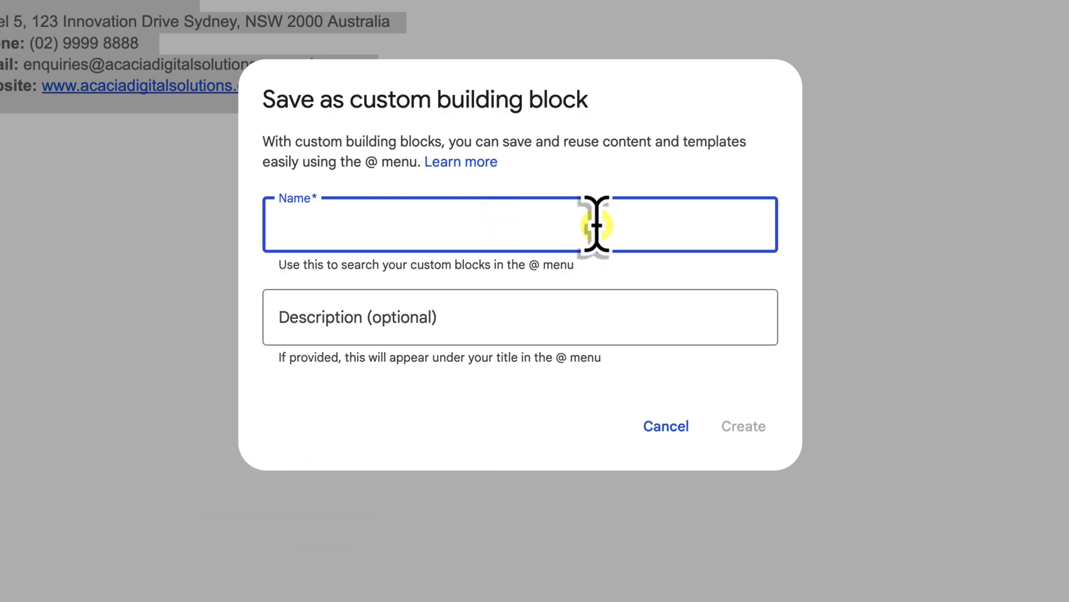
text(d)
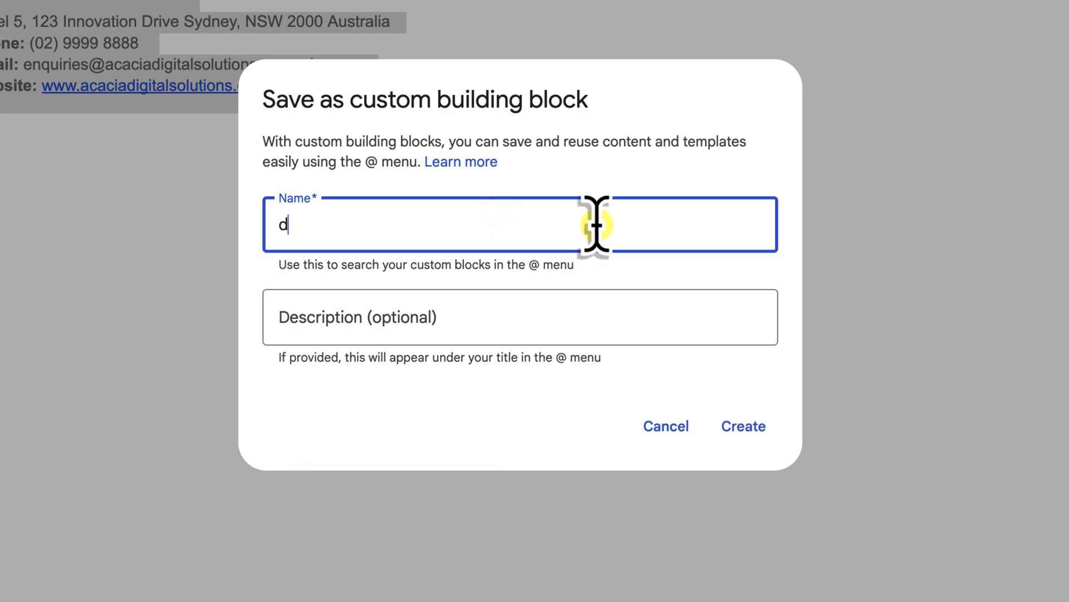
text(Company Contact Block)
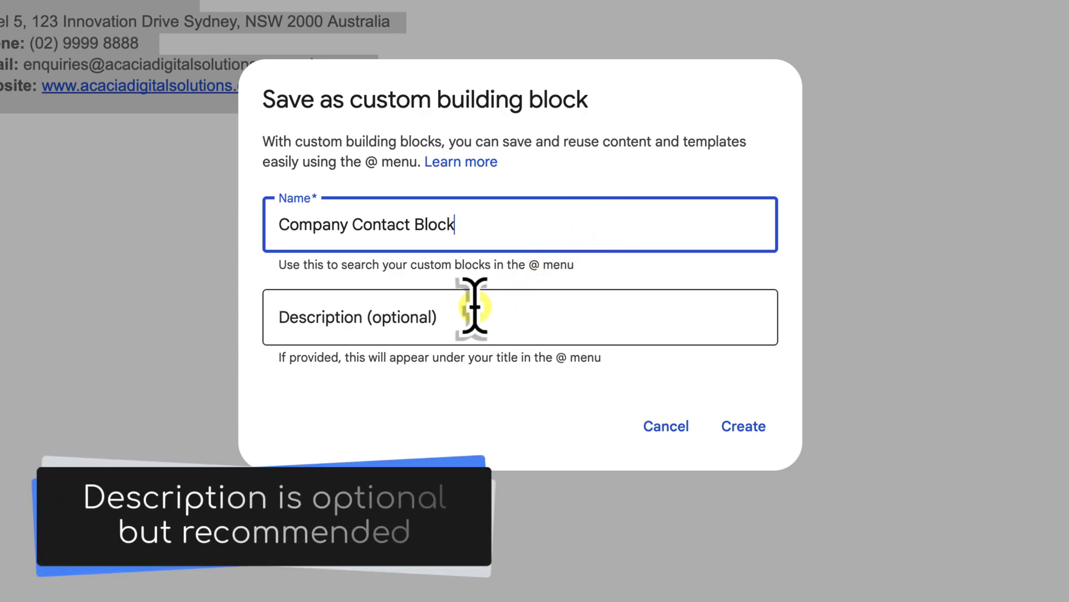
mouse_move(741, 318)
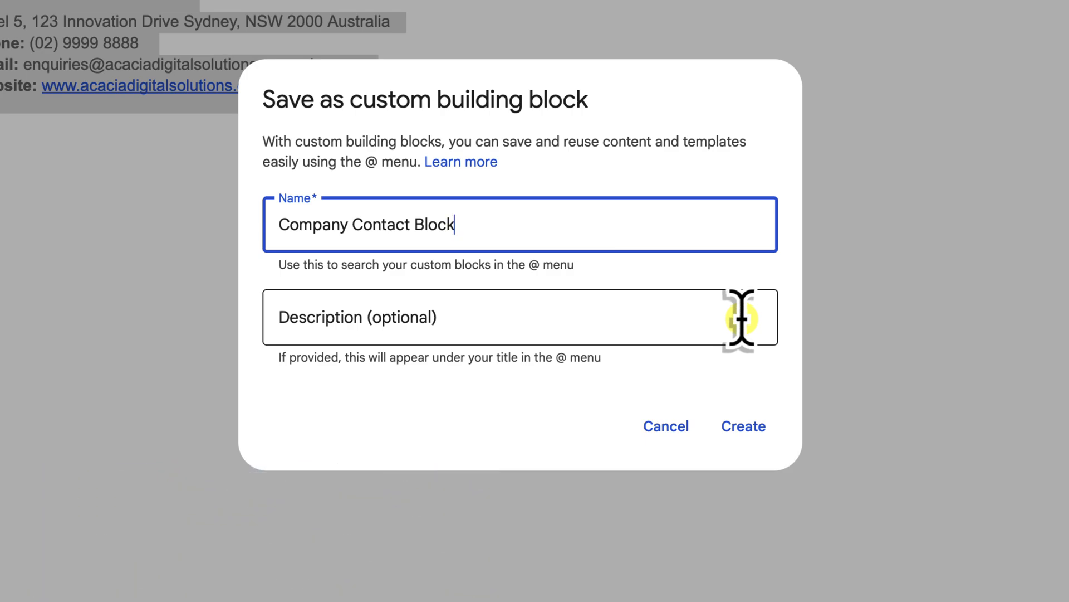
click(485, 309)
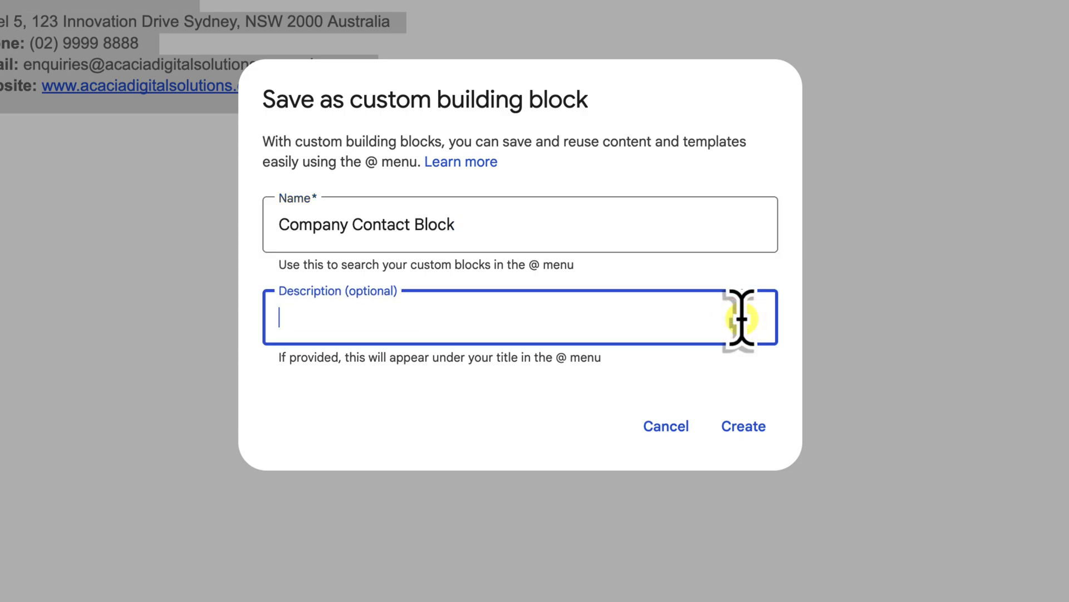
text(Full company address, main phone, and general enquiries email.)
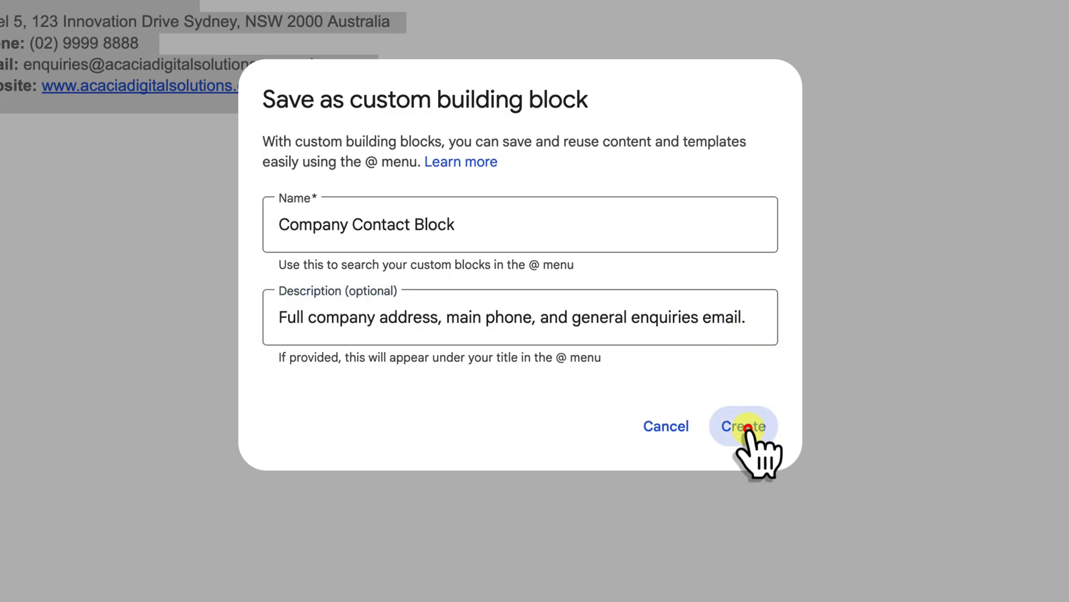
Step: Create the Company Contact Block and dismiss the 'Custom building block saved' confirmation
click(743, 427)
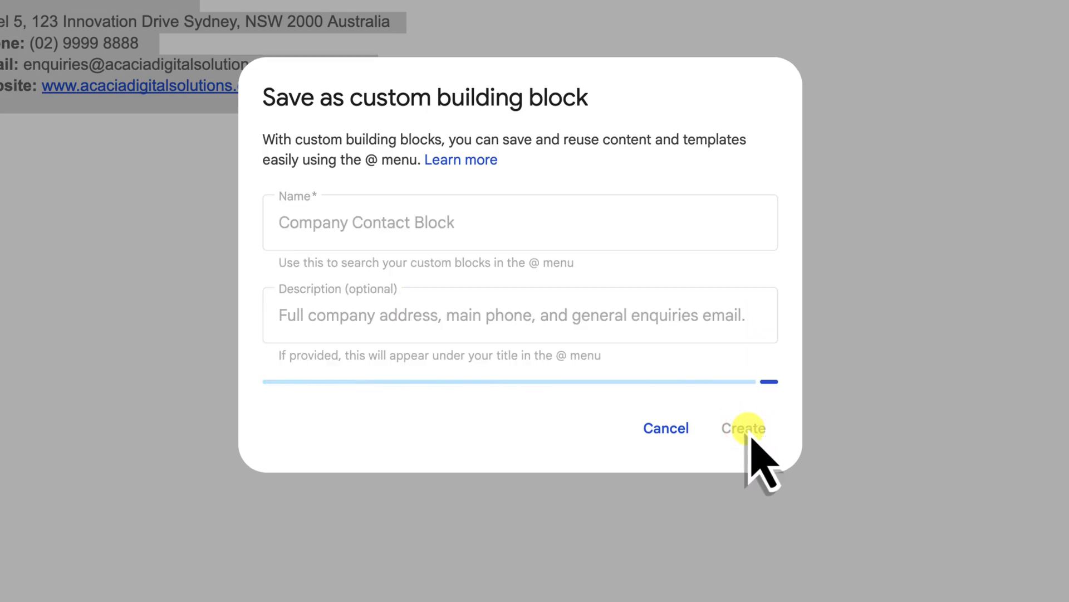
click(743, 429)
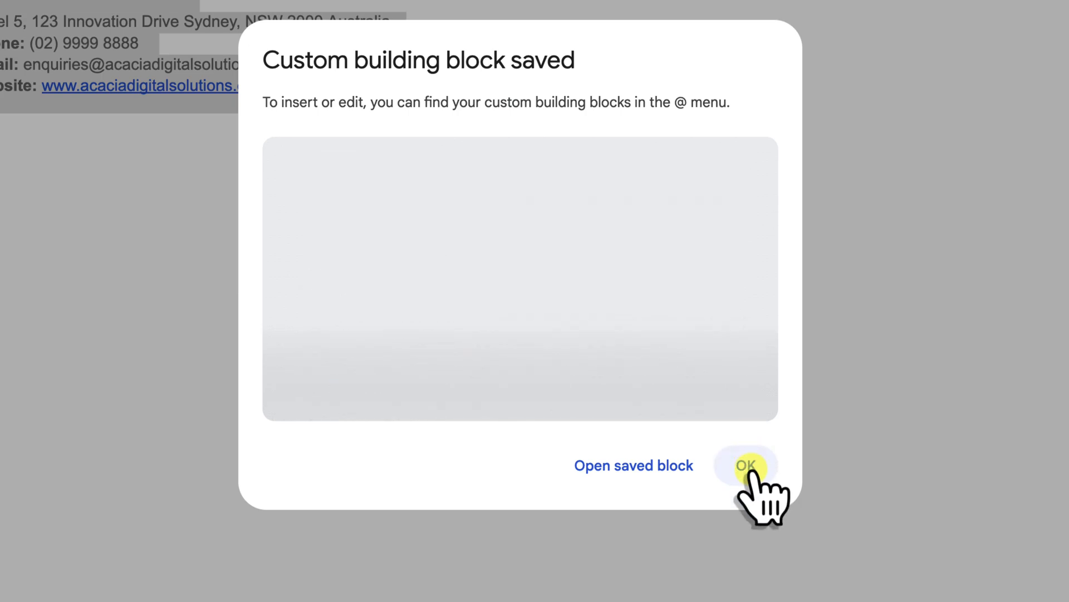
click(749, 465)
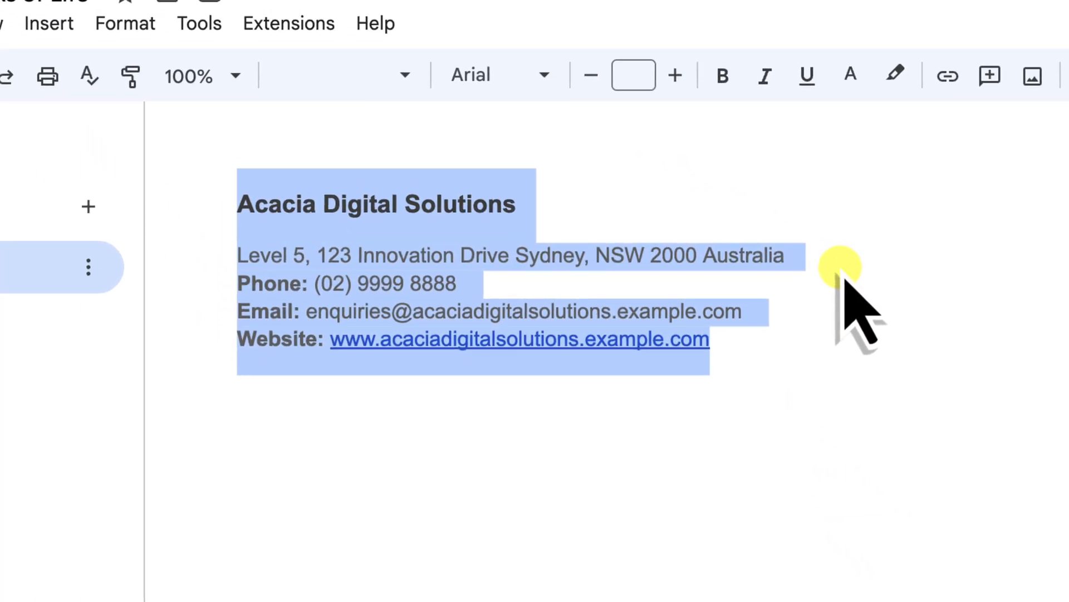
click(785, 256)
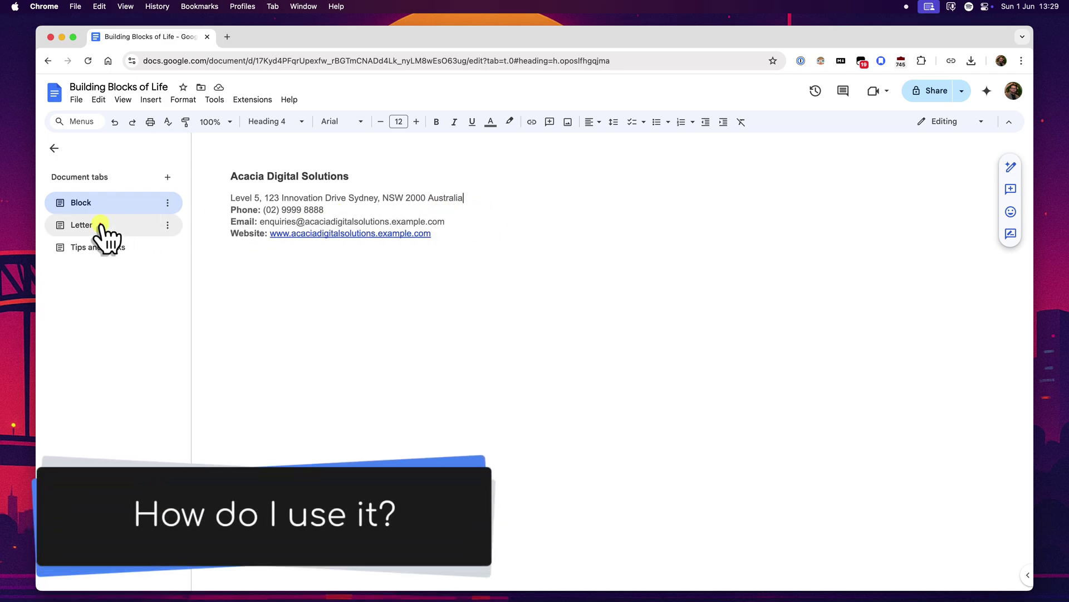
Step: Switch to the Letter tab and place the cursor below its last paragraph
click(81, 225)
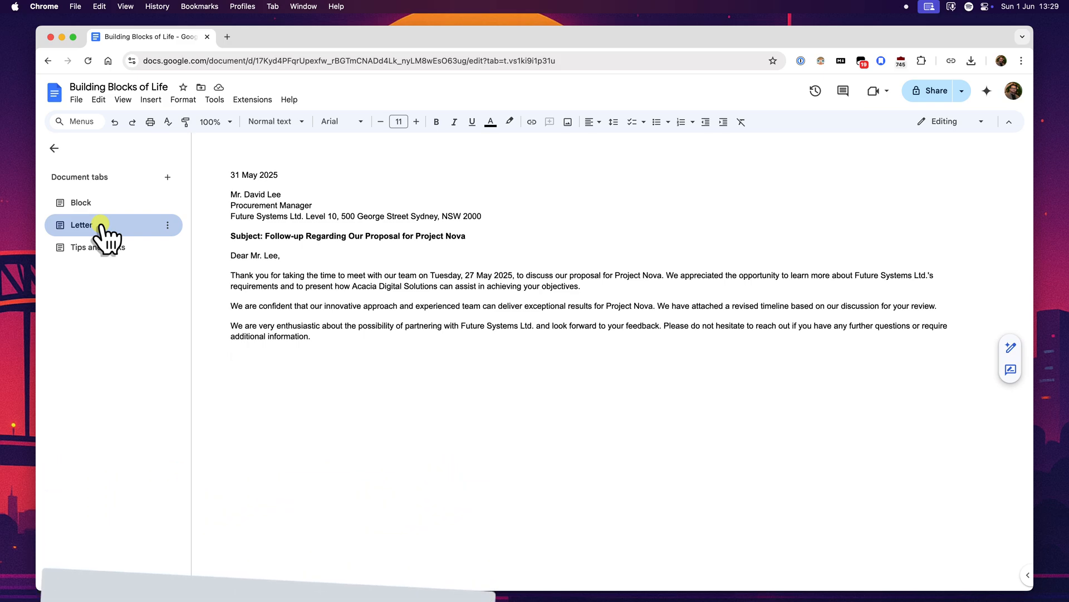
click(411, 354)
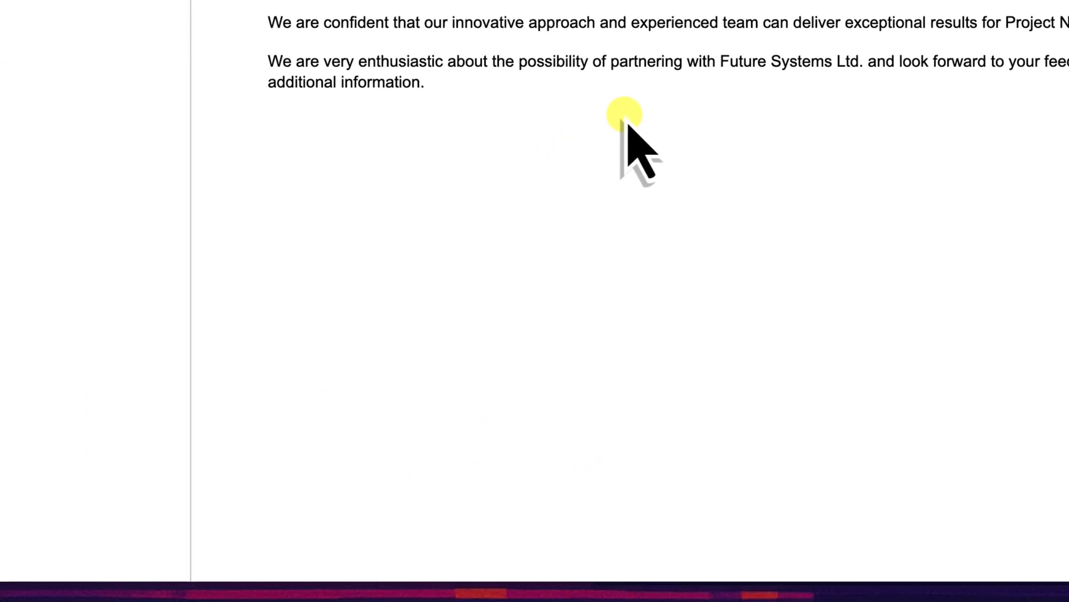
Step: Search the @ menu for 'company contact block' and insert it below the letter
text(@)
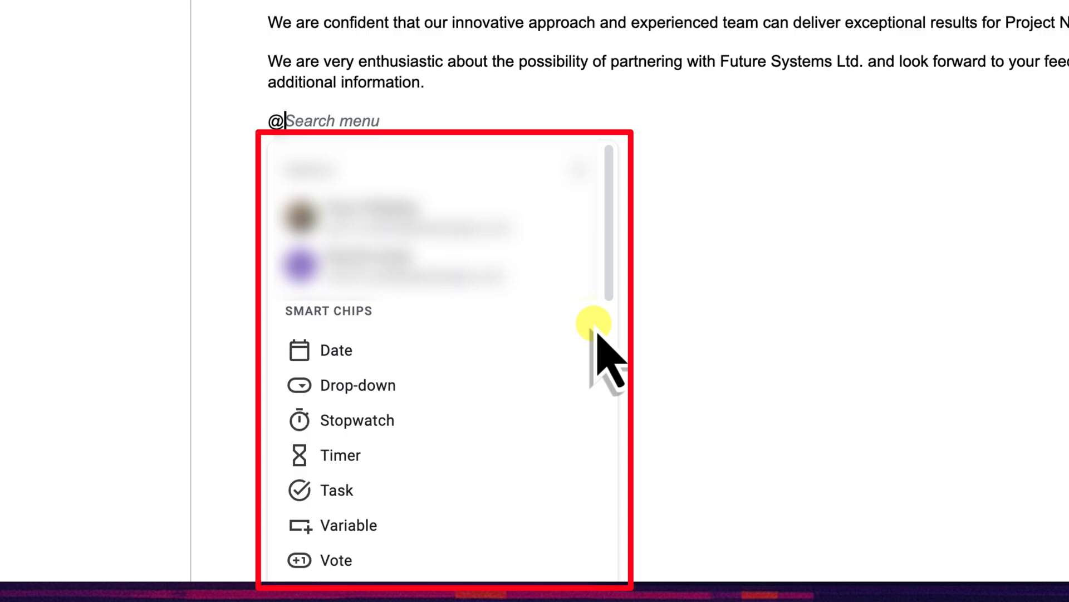
scroll(down, 3)
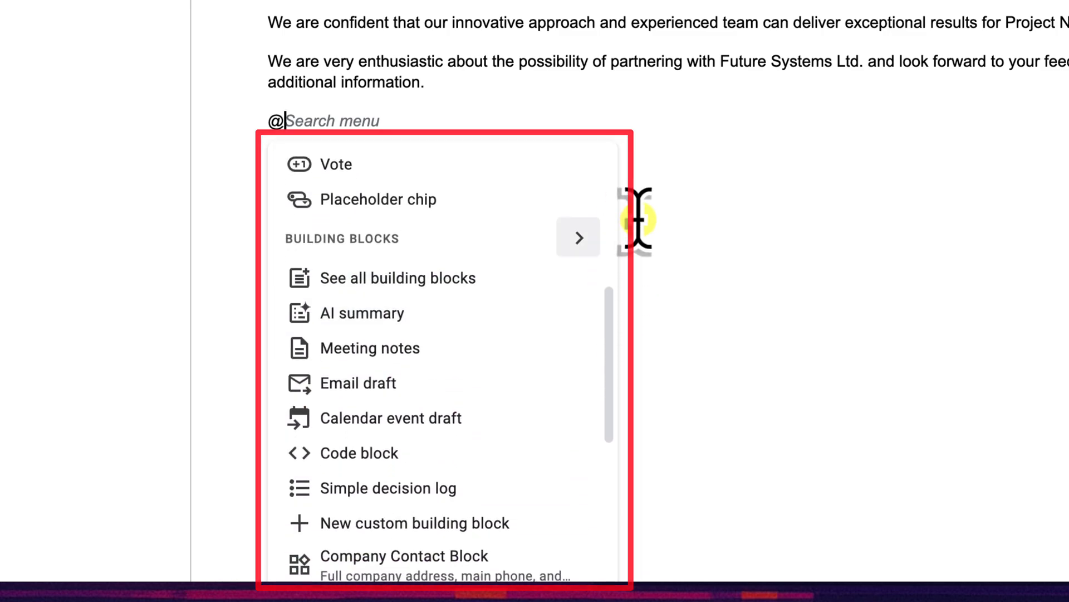
text(comp)
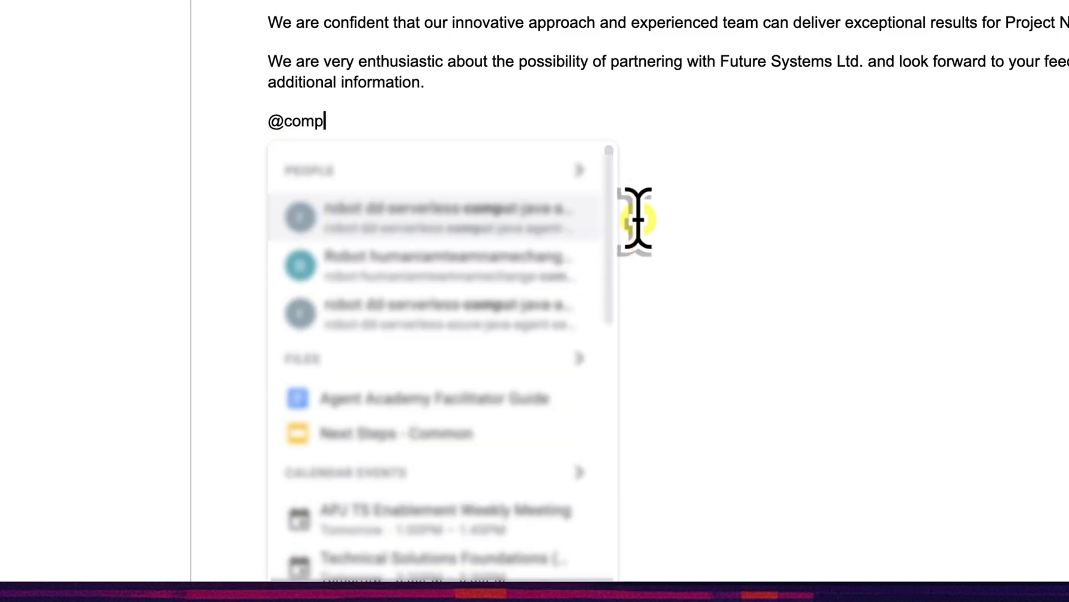
text(any contact b)
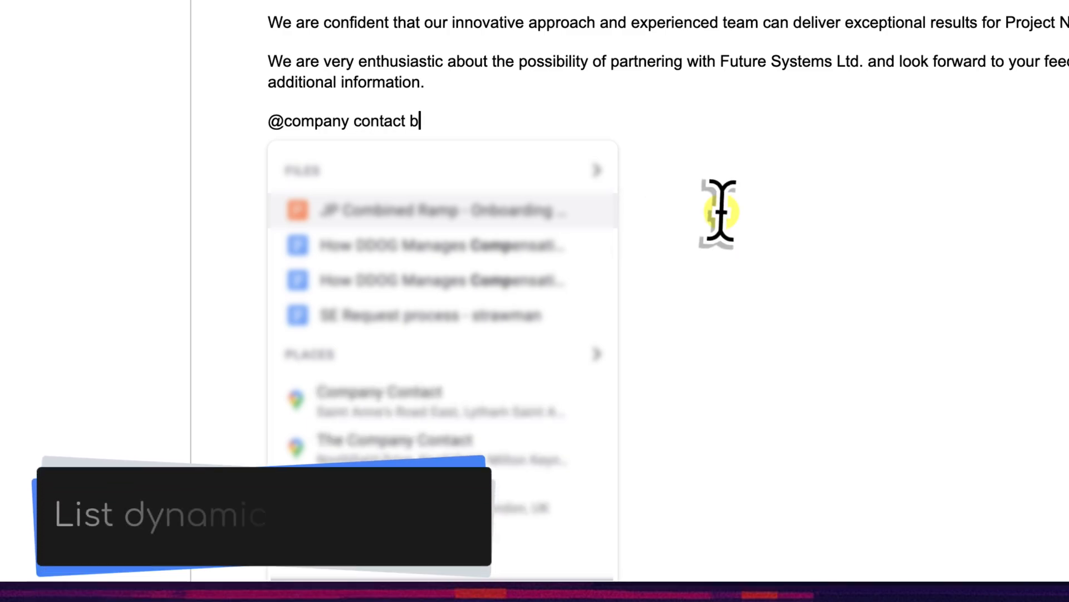
text(lock)
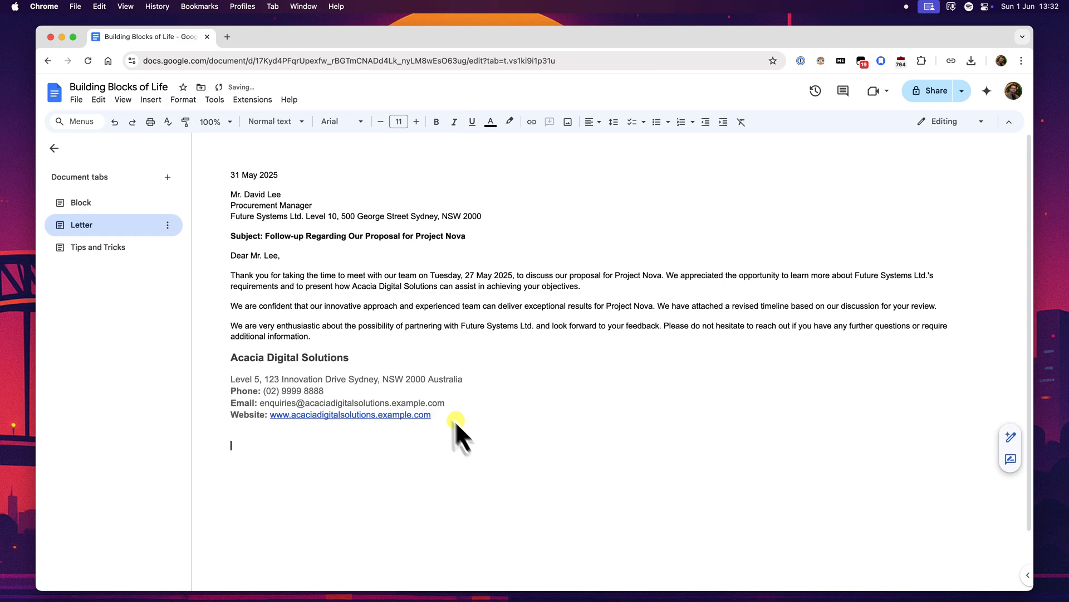
Step: Insert Company Contact Block via Insert > Building blocks > Custom building blocks
click(150, 100)
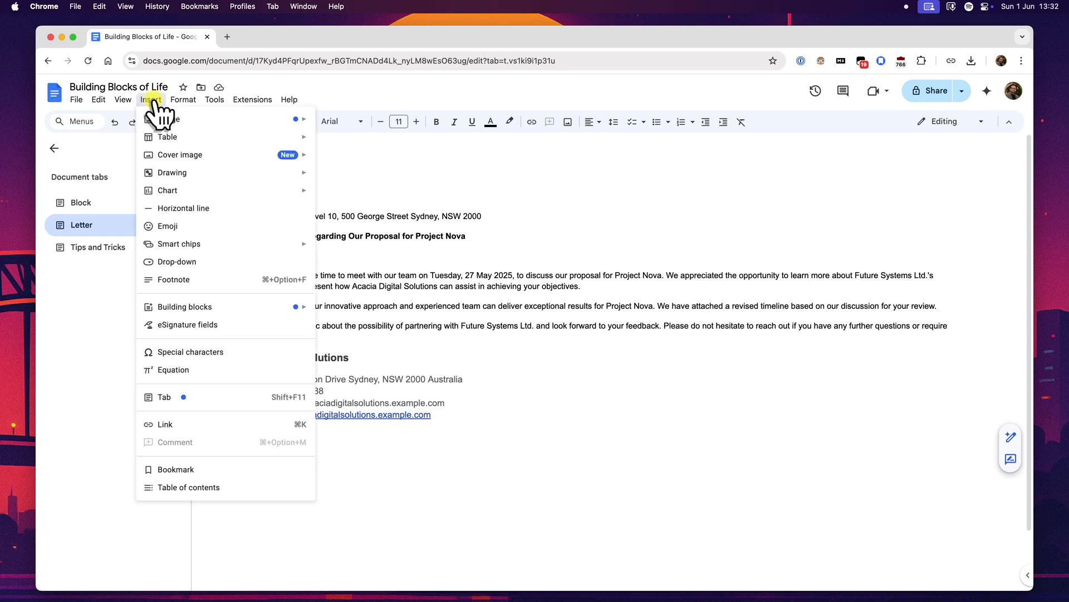
mouse_move(184, 306)
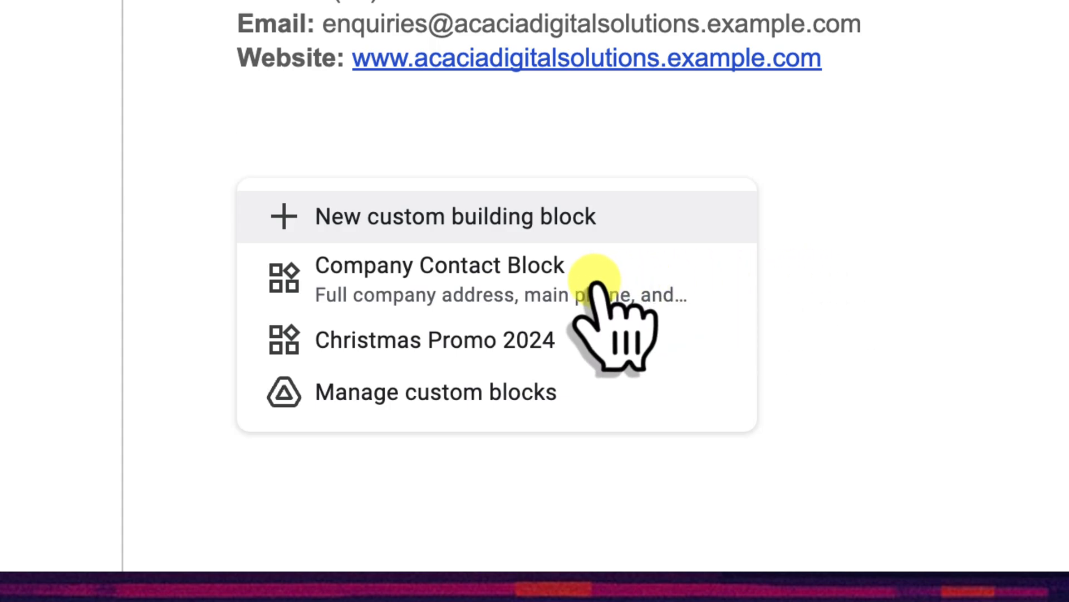
click(440, 265)
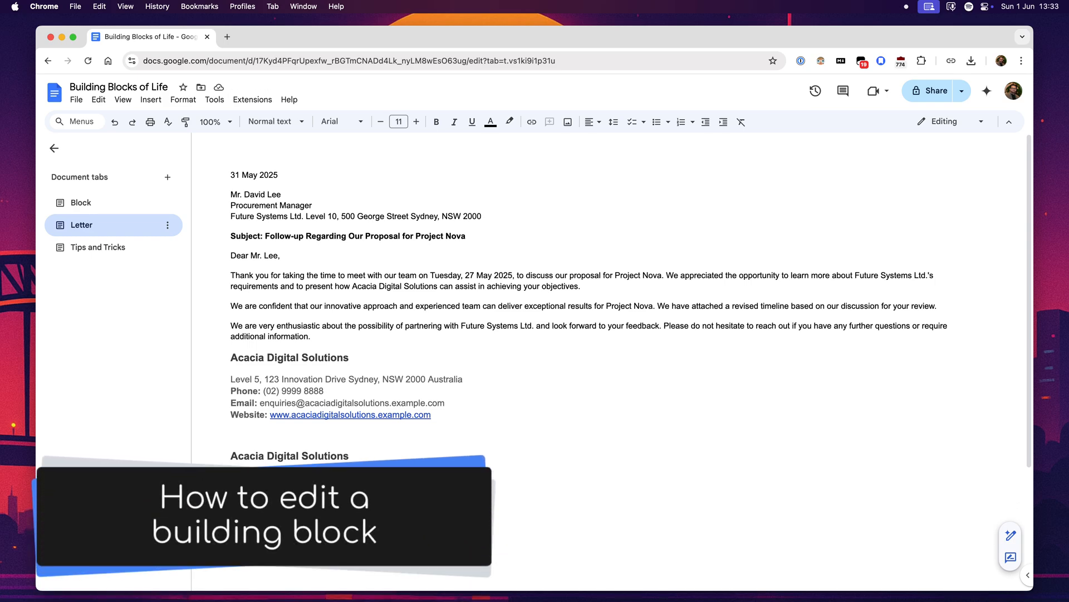
scroll(down, 3)
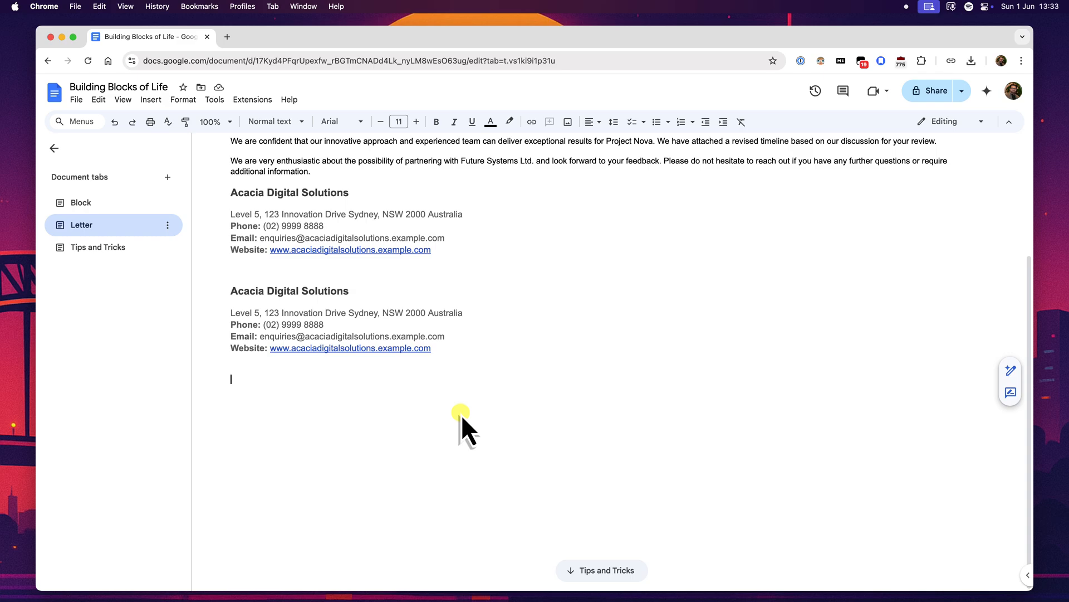
text(@Company Contact Block)
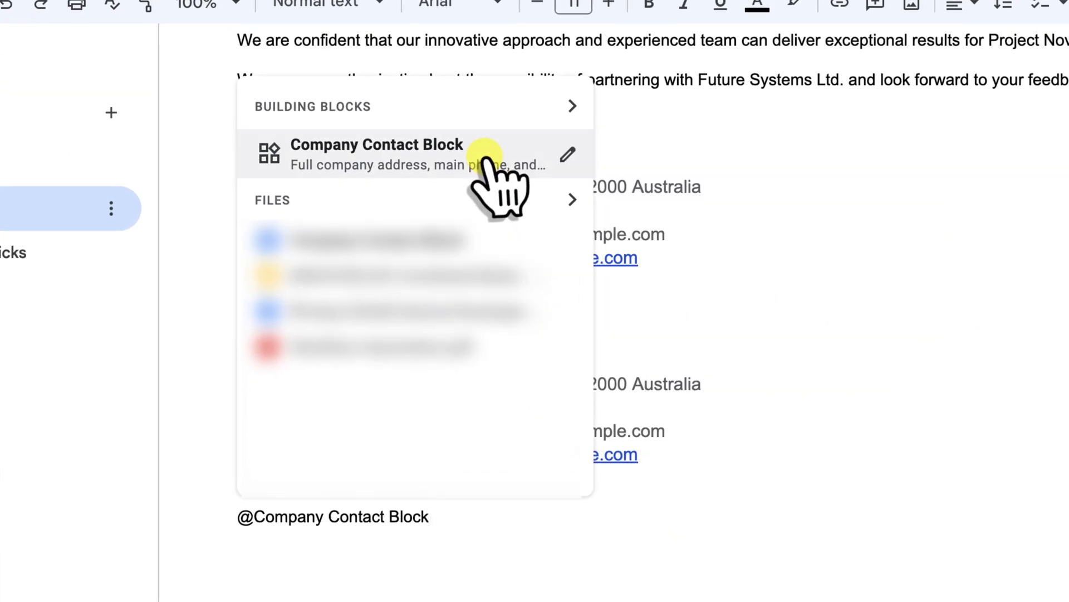
mouse_move(483, 156)
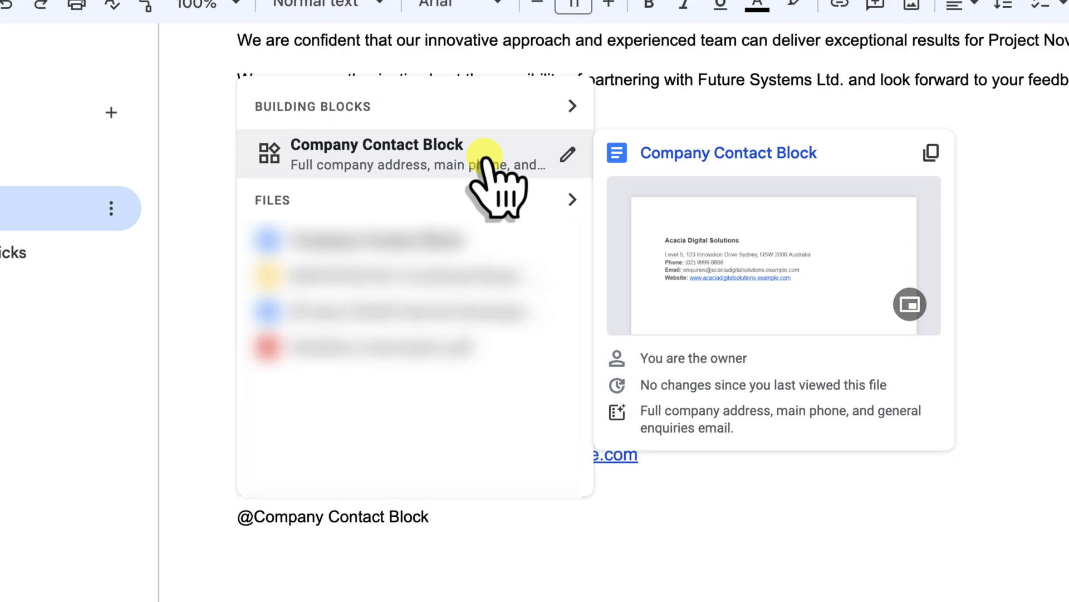
mouse_move(571, 154)
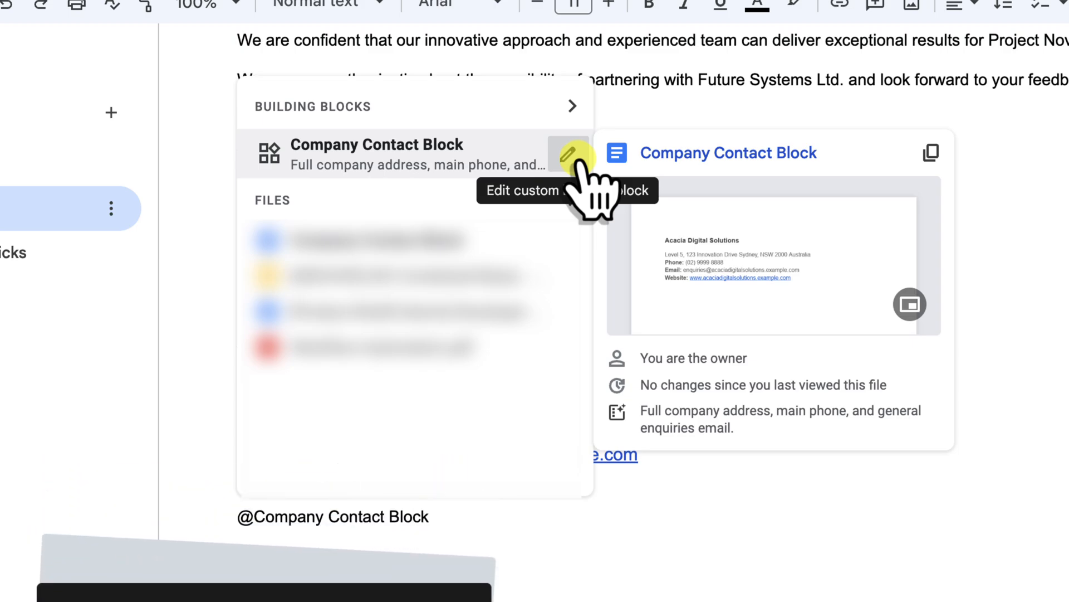
Step: Open the block for editing and replace phone digits 9999 and 8888 with 7777 and 6666
click(570, 154)
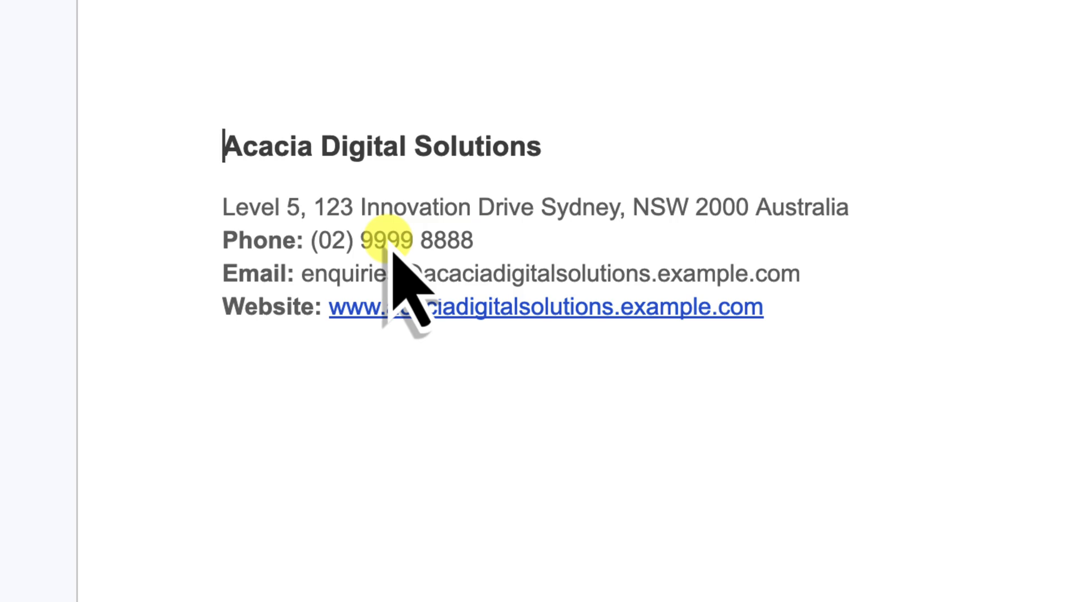
double_click(389, 239)
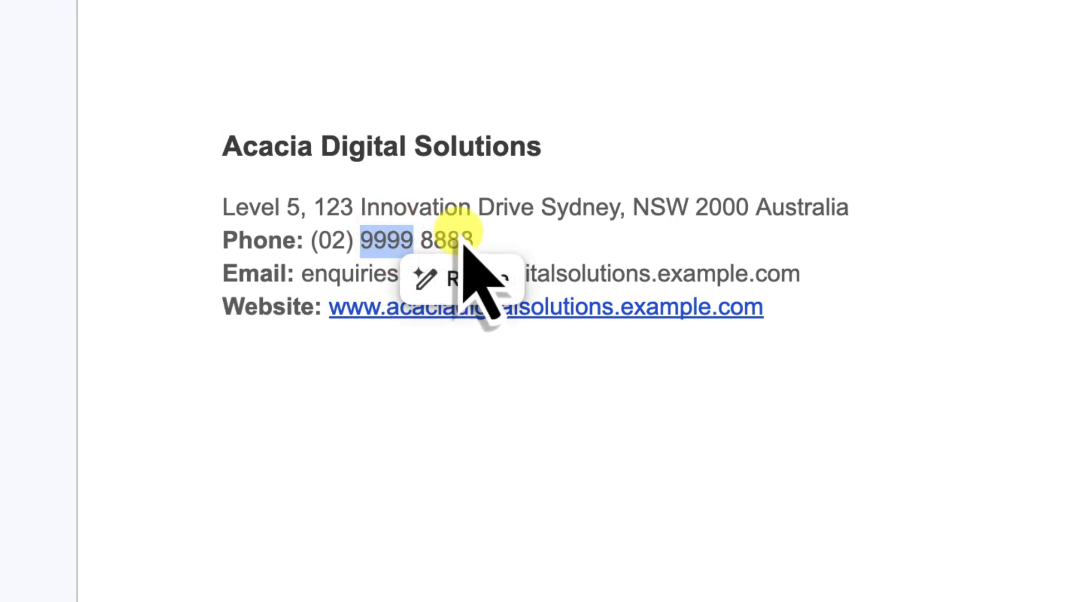
text(7777)
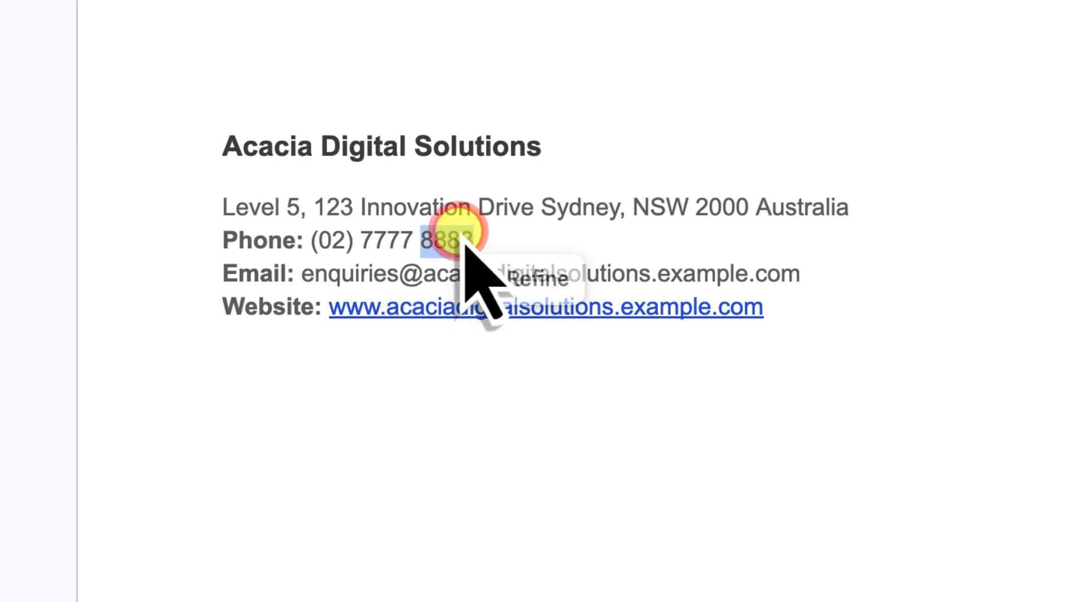
text(6666)
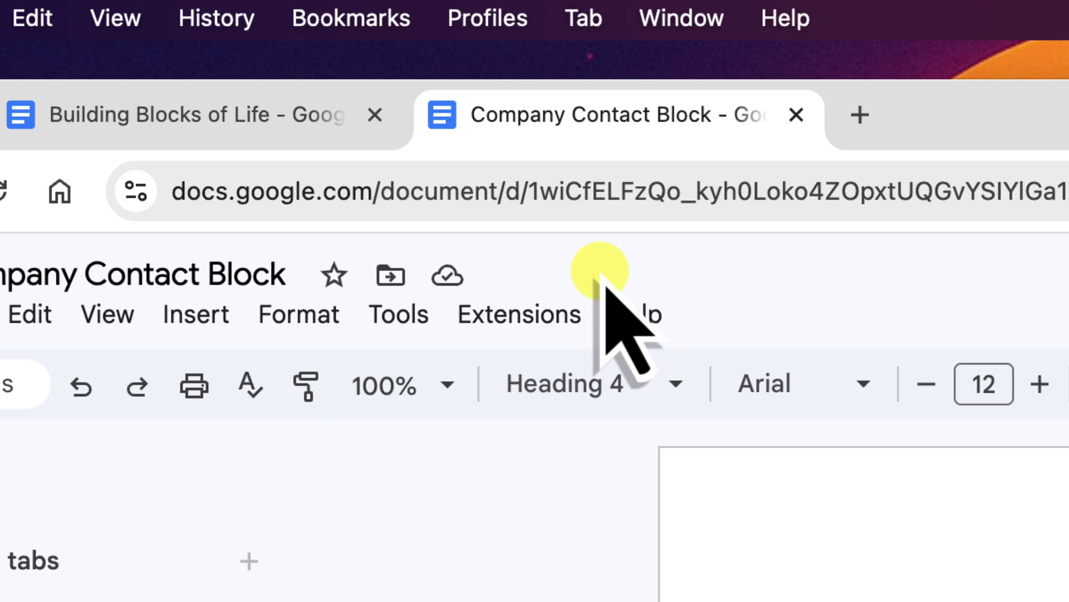
mouse_move(797, 116)
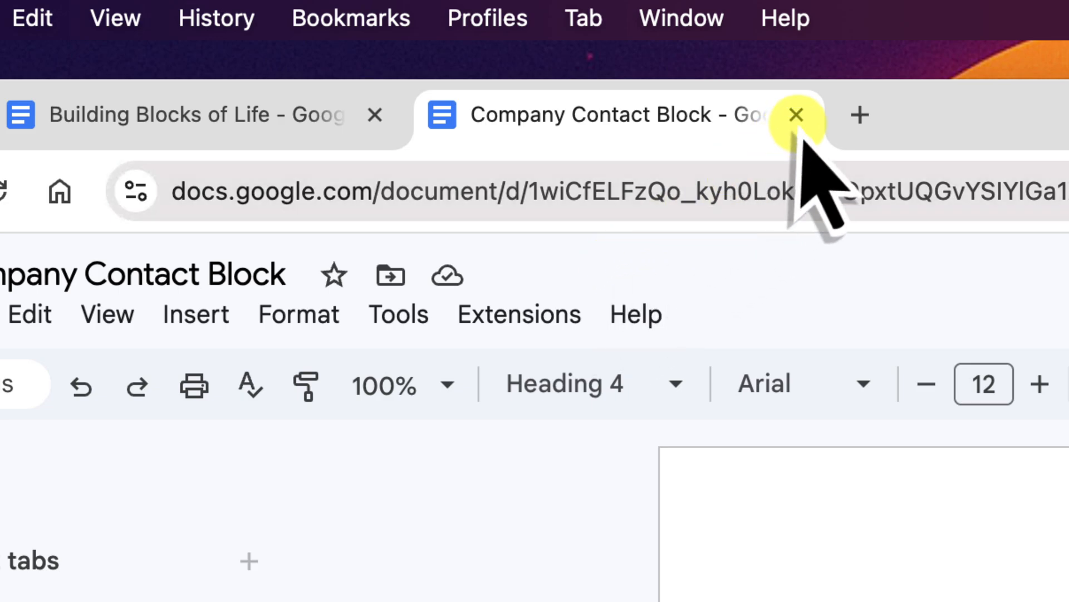
Step: Close the block document and insert the updated Company Contact Block below the existing blocks
click(796, 115)
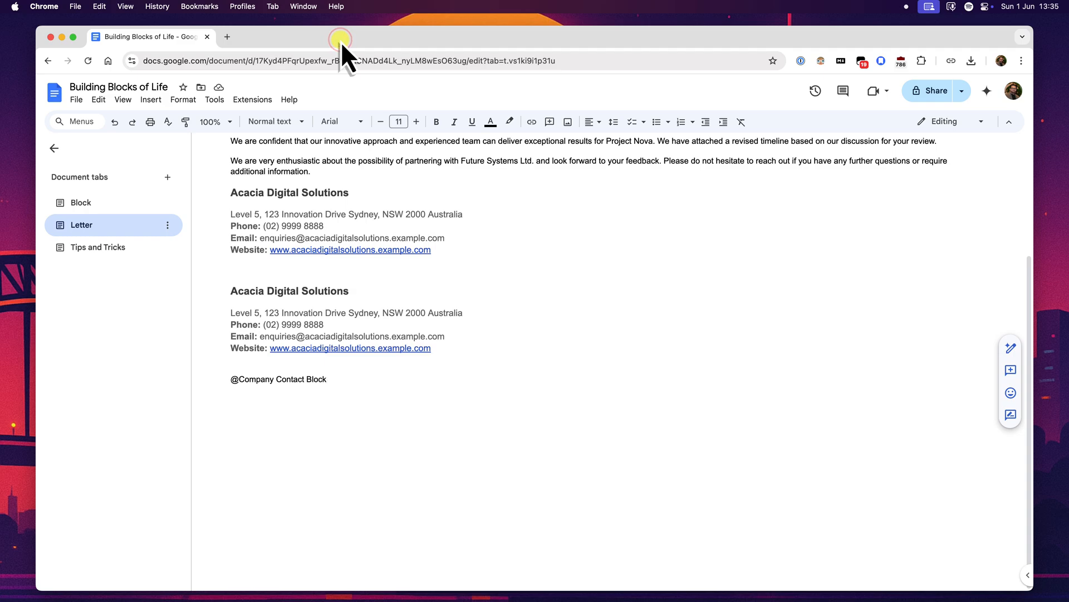
click(330, 379)
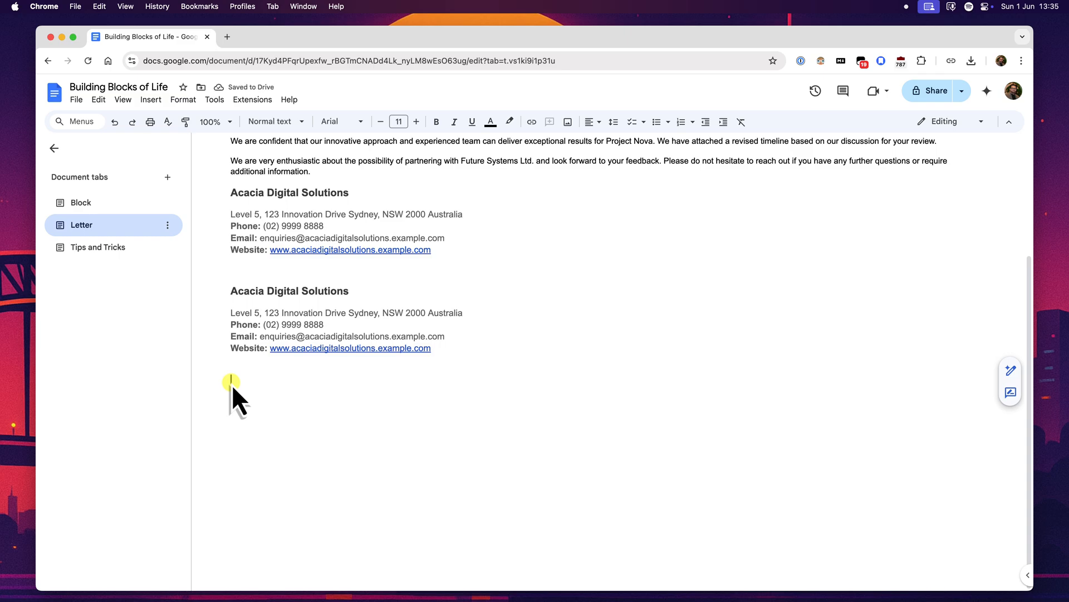
text(@do)
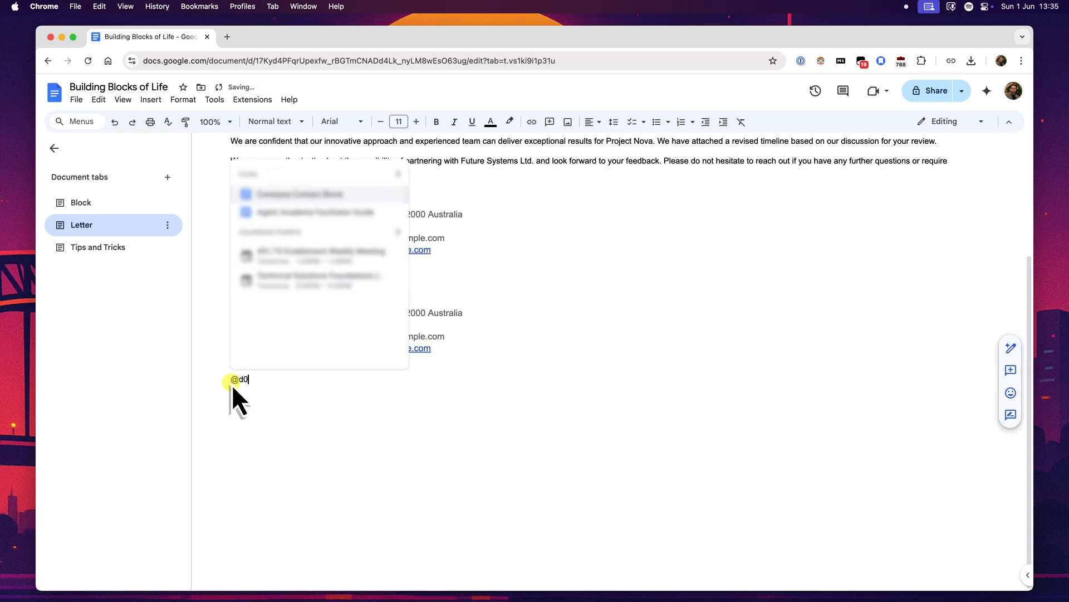
click(300, 195)
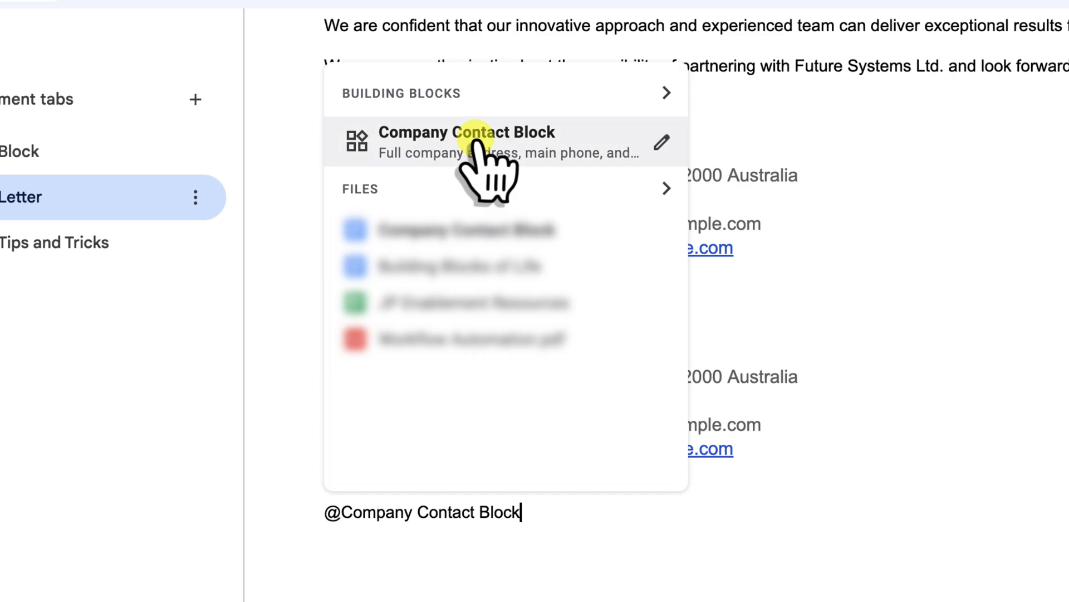
click(469, 132)
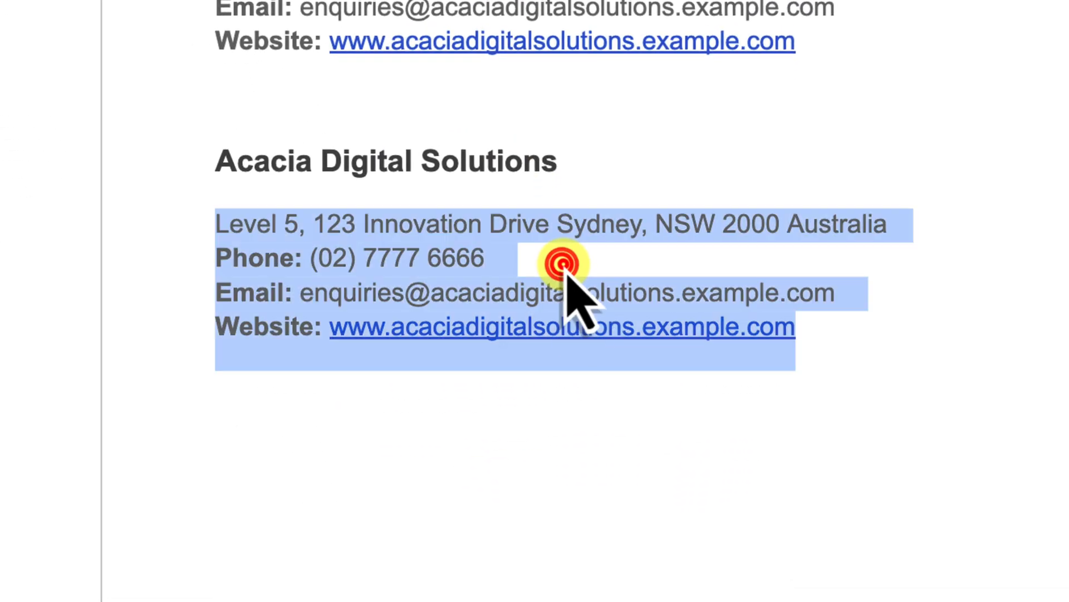
click(564, 267)
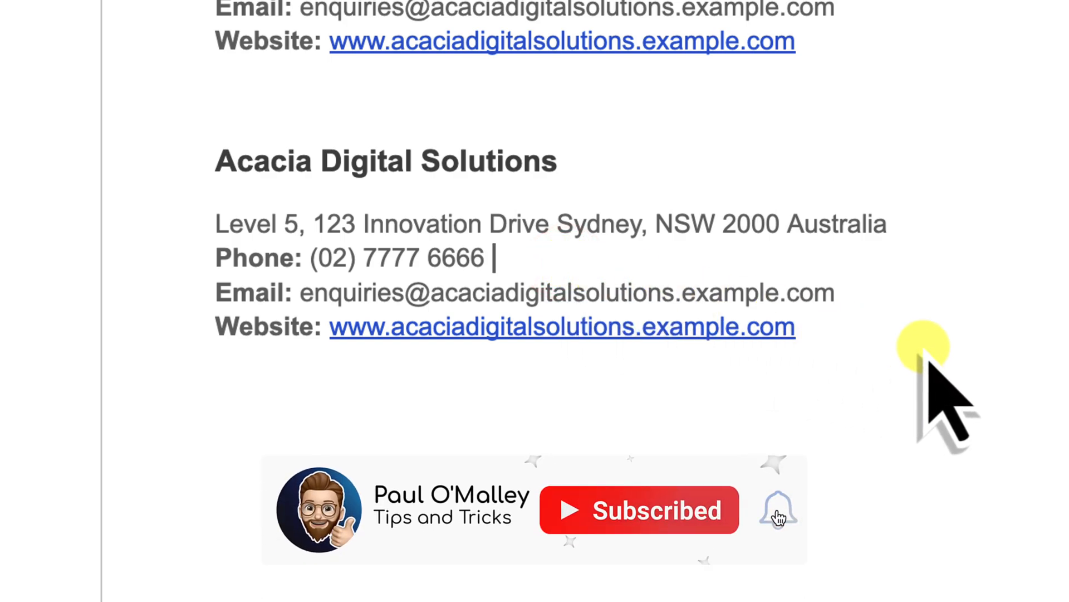
click(776, 513)
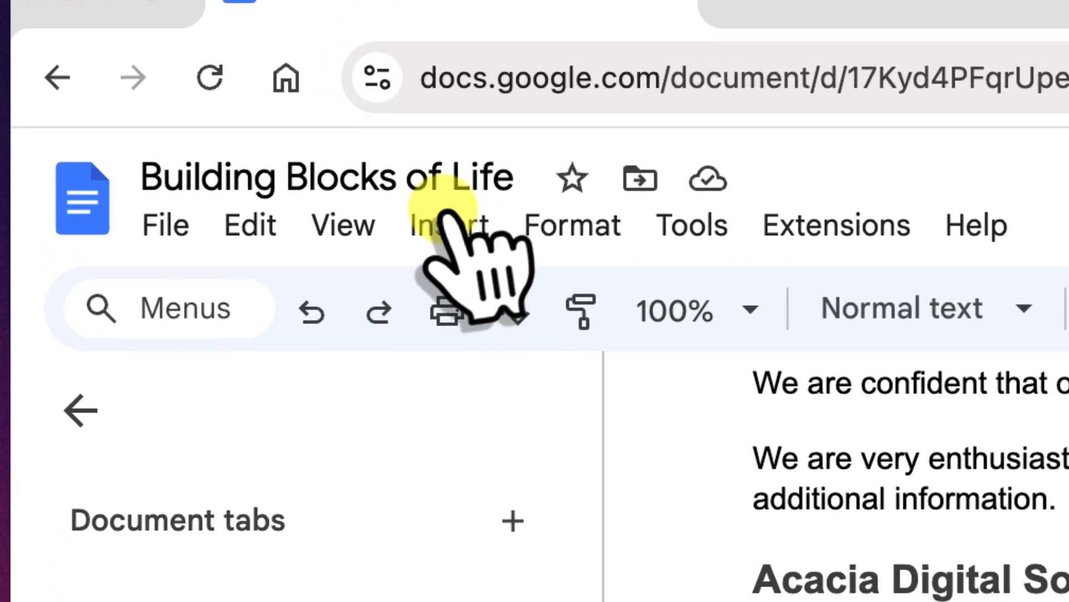
Step: Open Insert > Building blocks > Custom building blocks, then Manage custom blocks in Drive
click(457, 225)
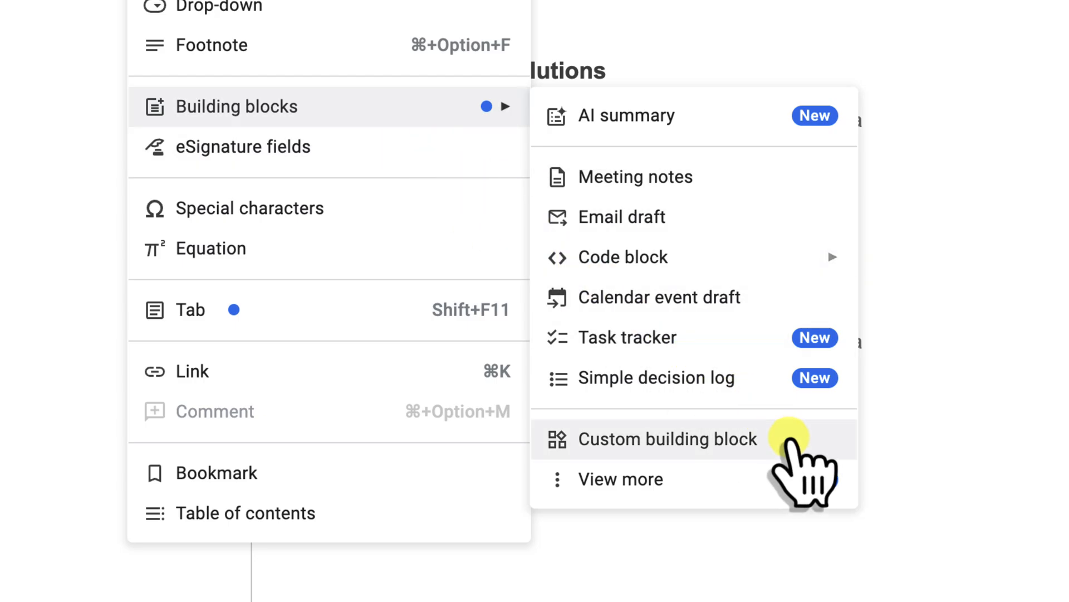
click(668, 439)
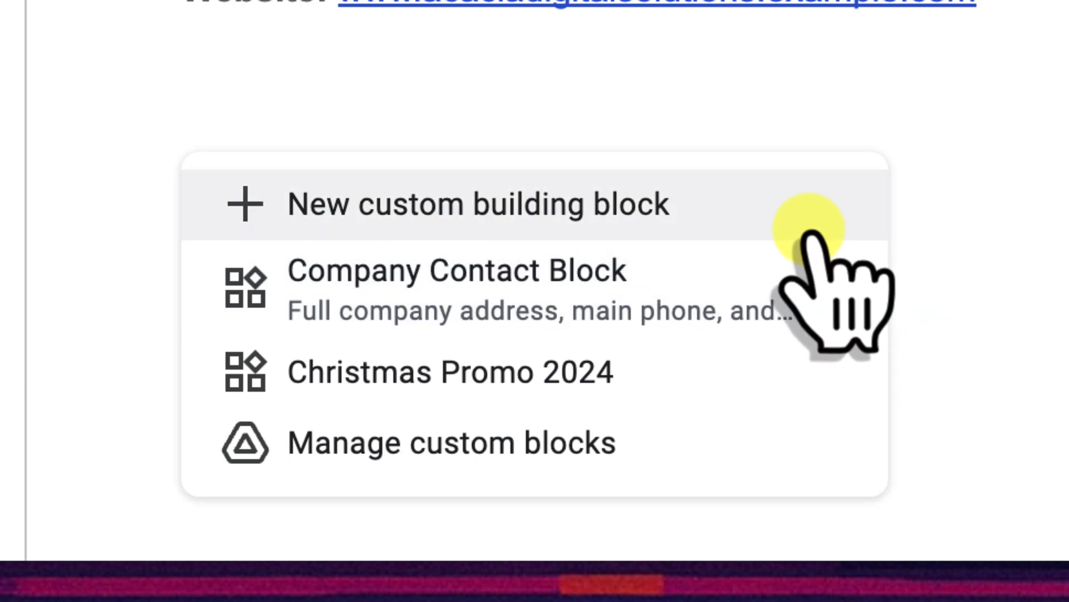
mouse_move(645, 453)
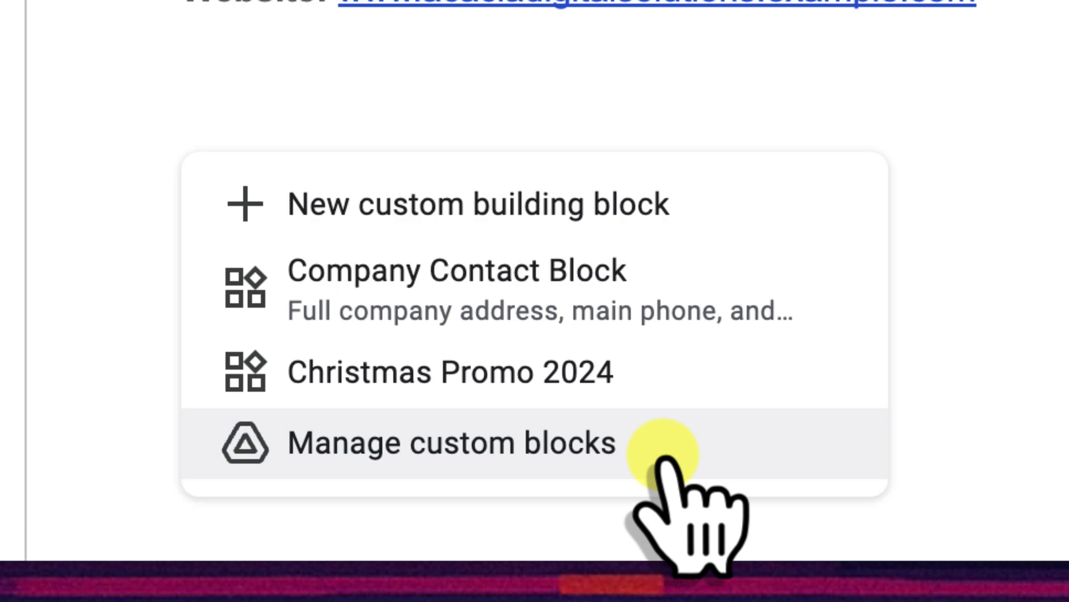
click(450, 442)
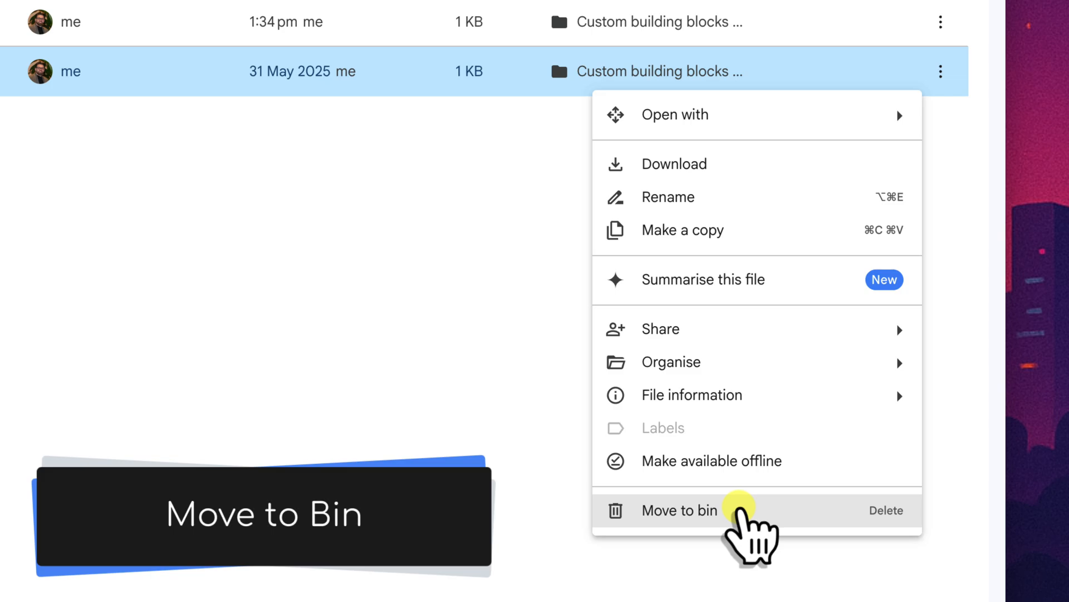
Step: Move the Christmas Promo 2024 block file to the bin and confirm
click(680, 509)
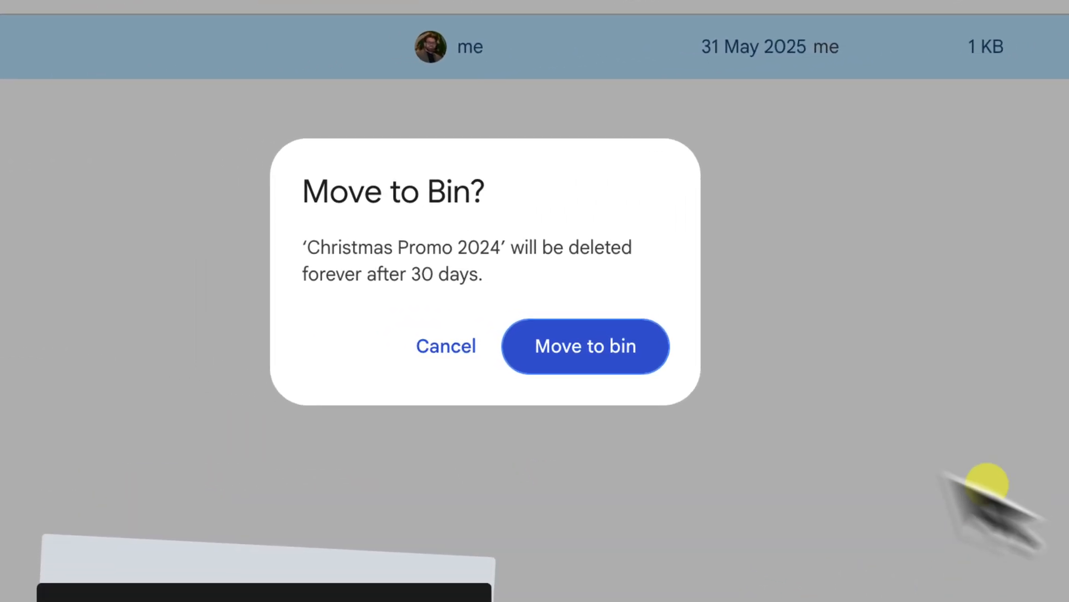
click(586, 346)
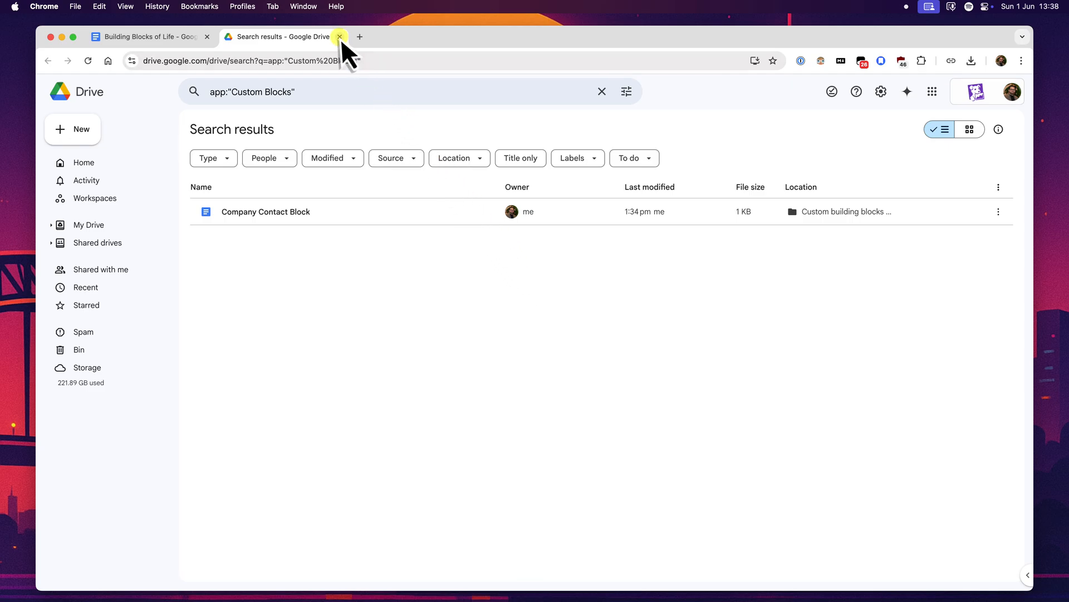
Step: Close the Drive search results and return to the Google Docs letter
click(339, 36)
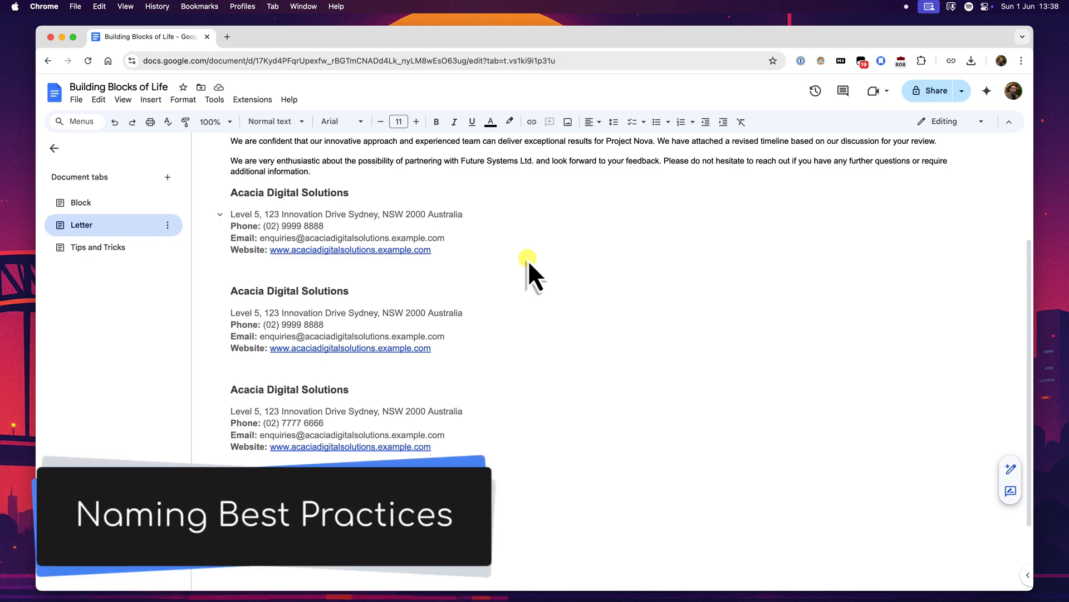
click(98, 247)
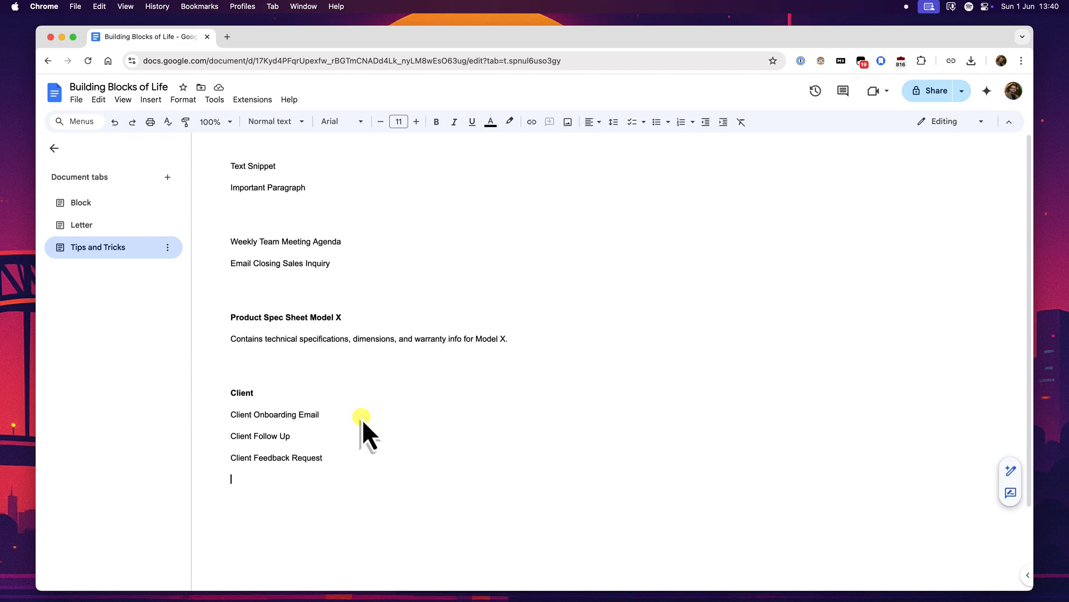
Step: In the Tips and Tricks tab, place the cursor below Client Feedback Request
click(150, 99)
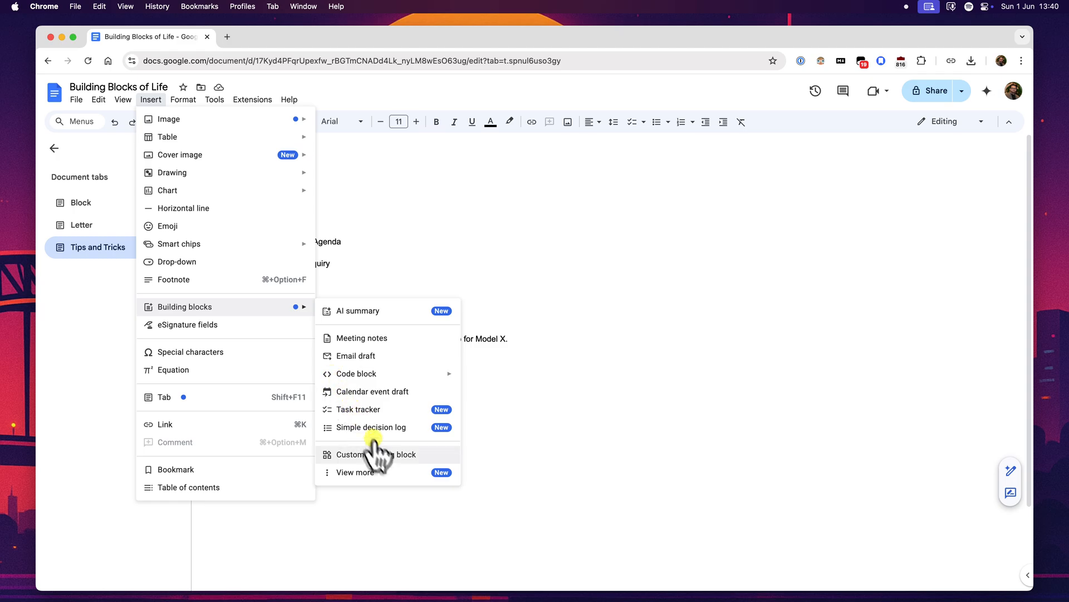
Step: Check that only Company Contact Block is saved, then place the cursor in the Acacia contact block
click(376, 455)
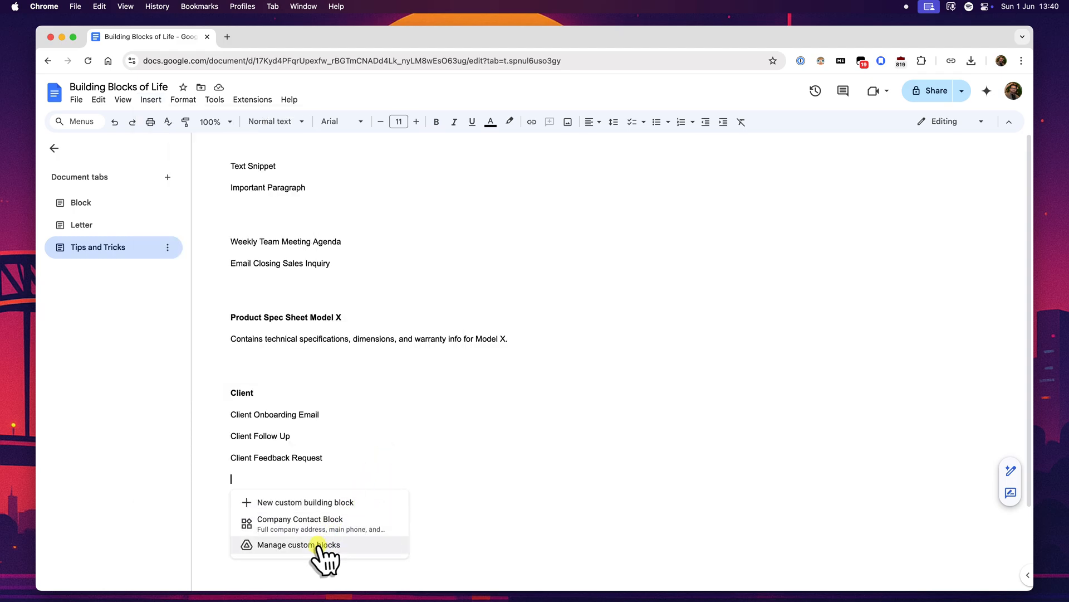
click(302, 545)
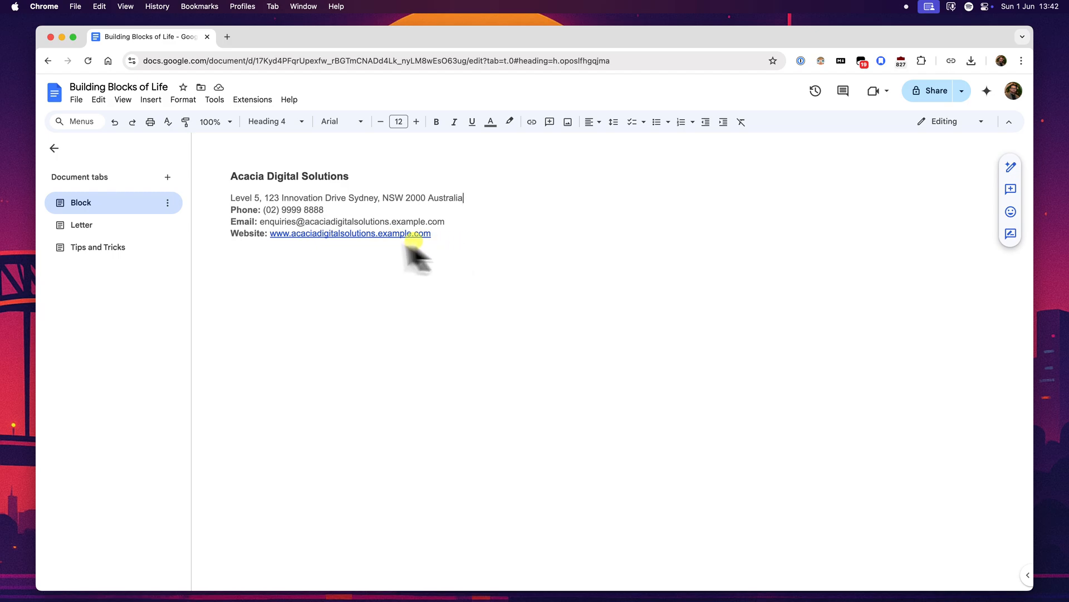
click(82, 224)
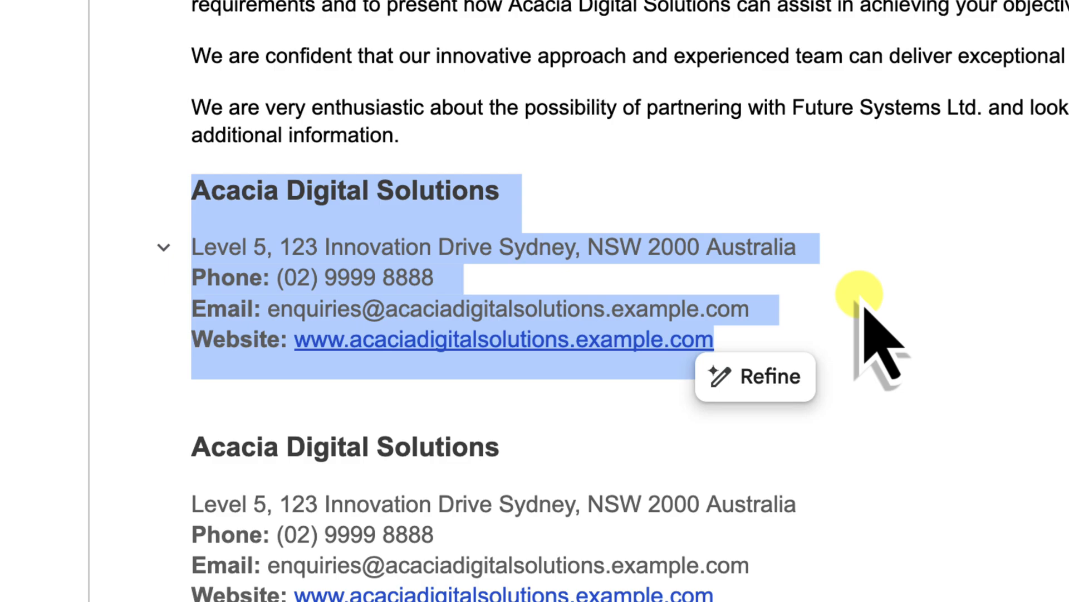
click(860, 294)
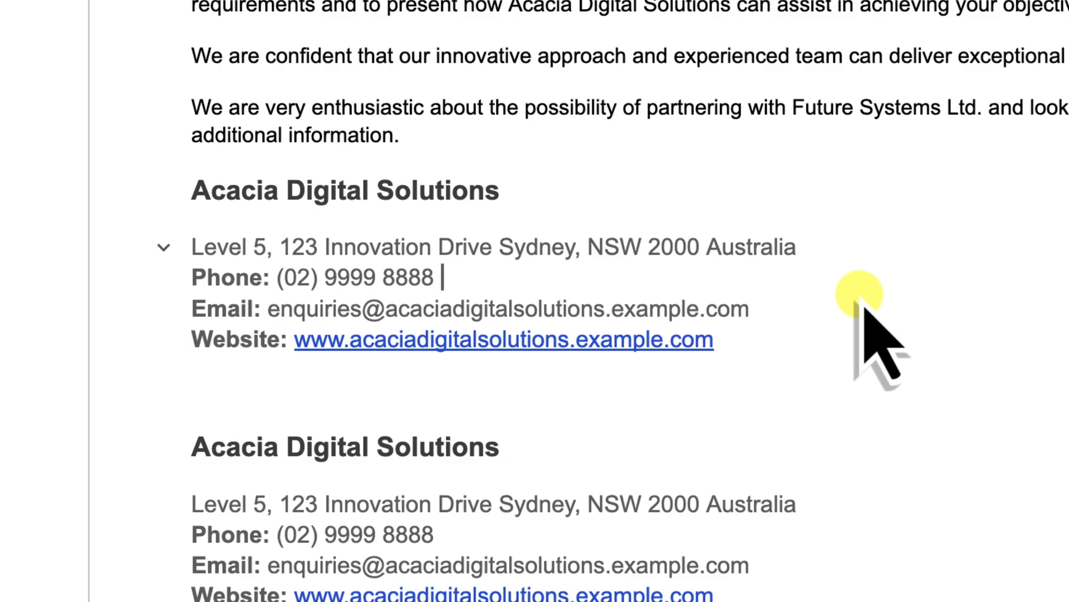
mouse_move(726, 346)
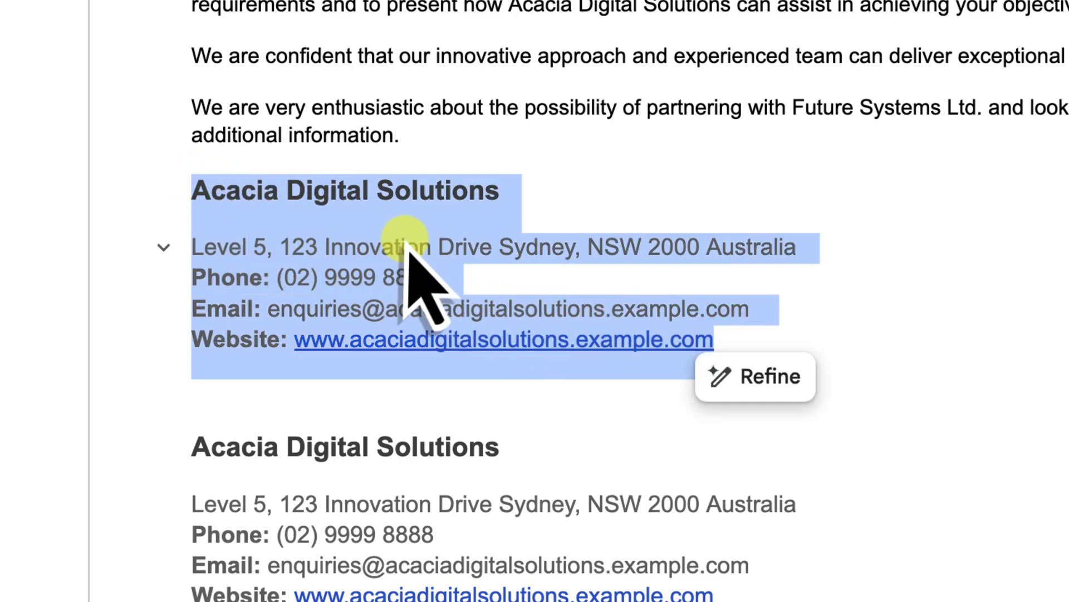
Step: Show the signature block's context menu with 'Save as custom building block', then dismiss it
right_click(401, 237)
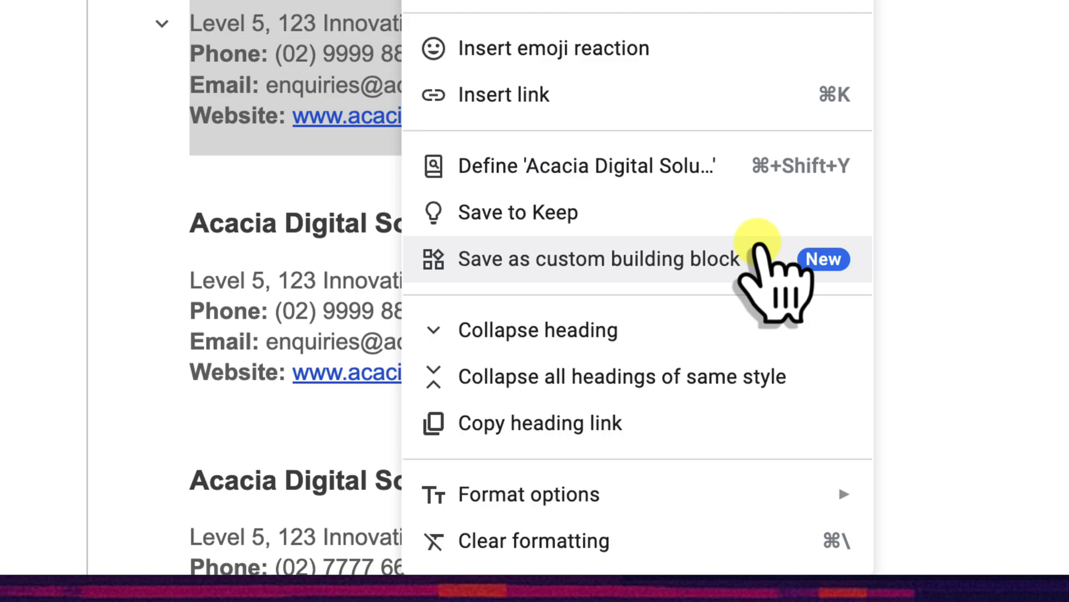
mouse_move(1029, 17)
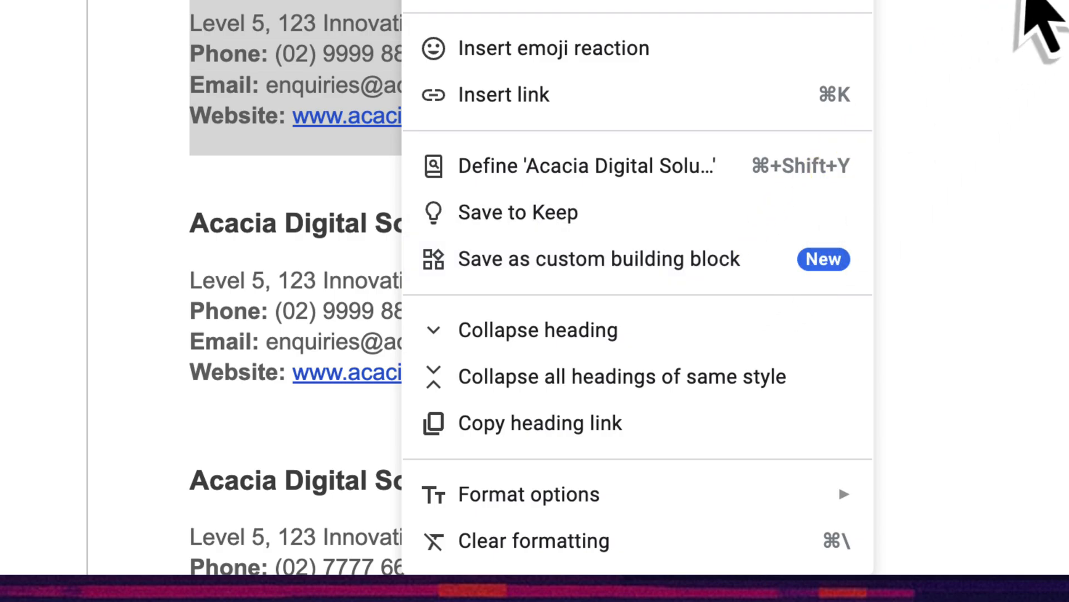
key(Escape)
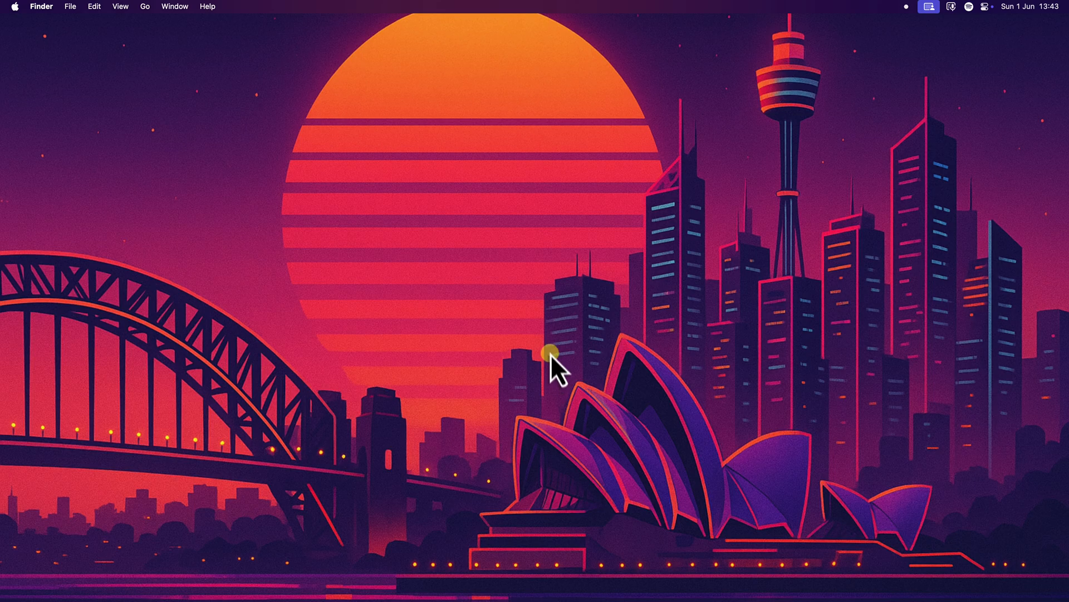
mouse_move(545, 298)
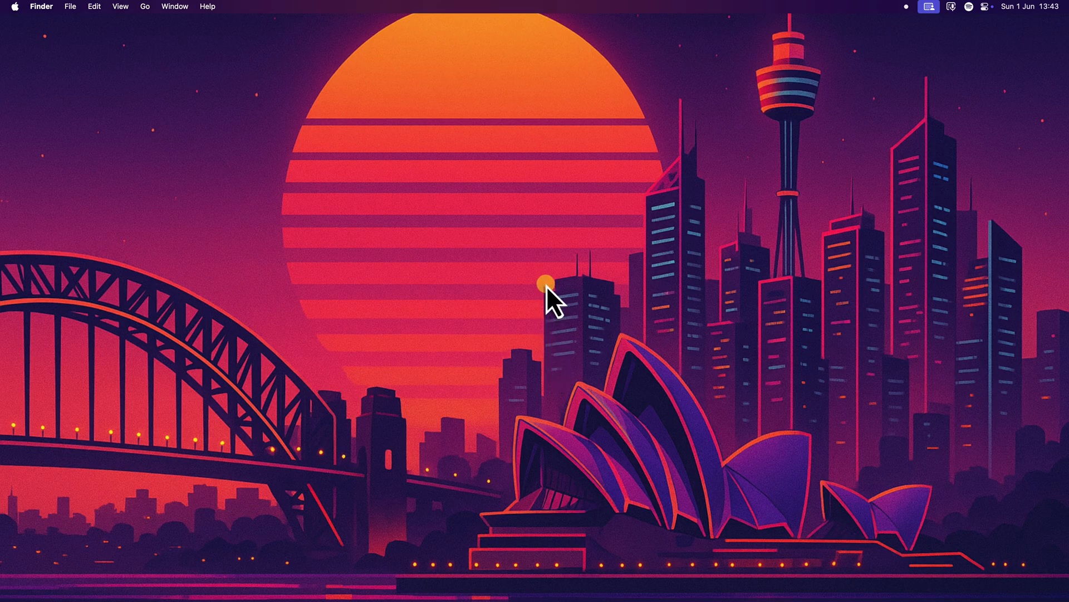